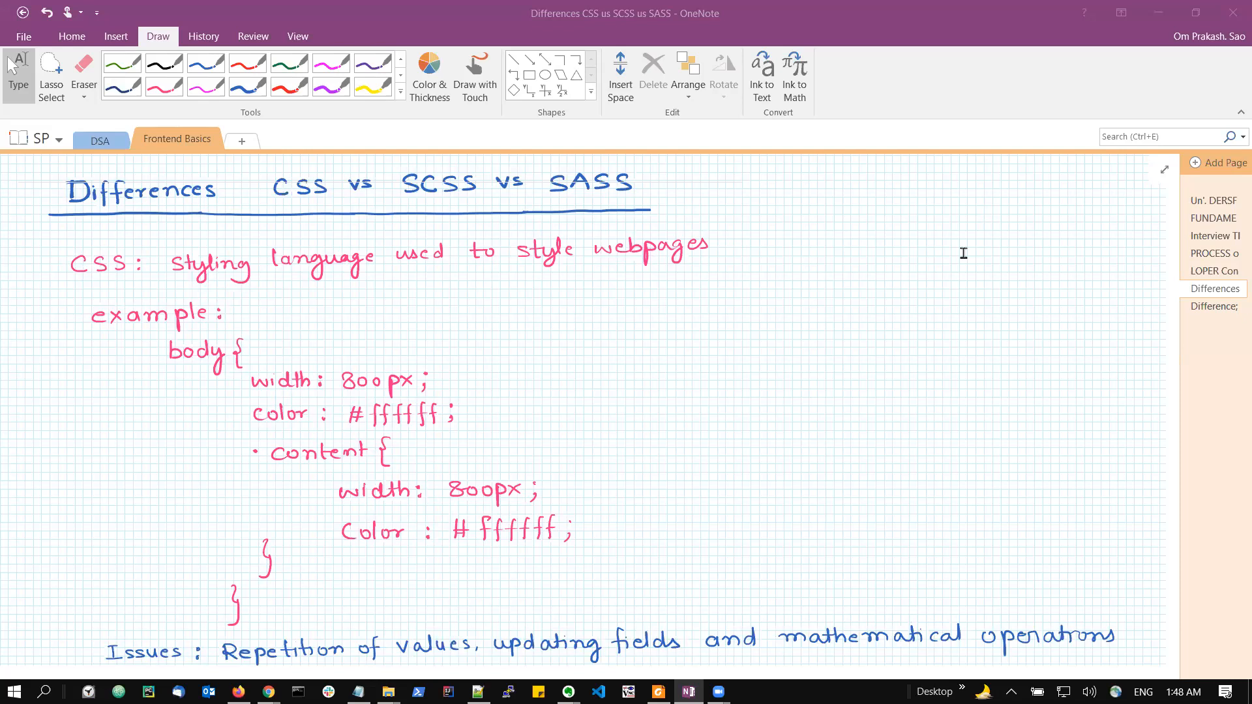
pyautogui.moveTo(247, 159)
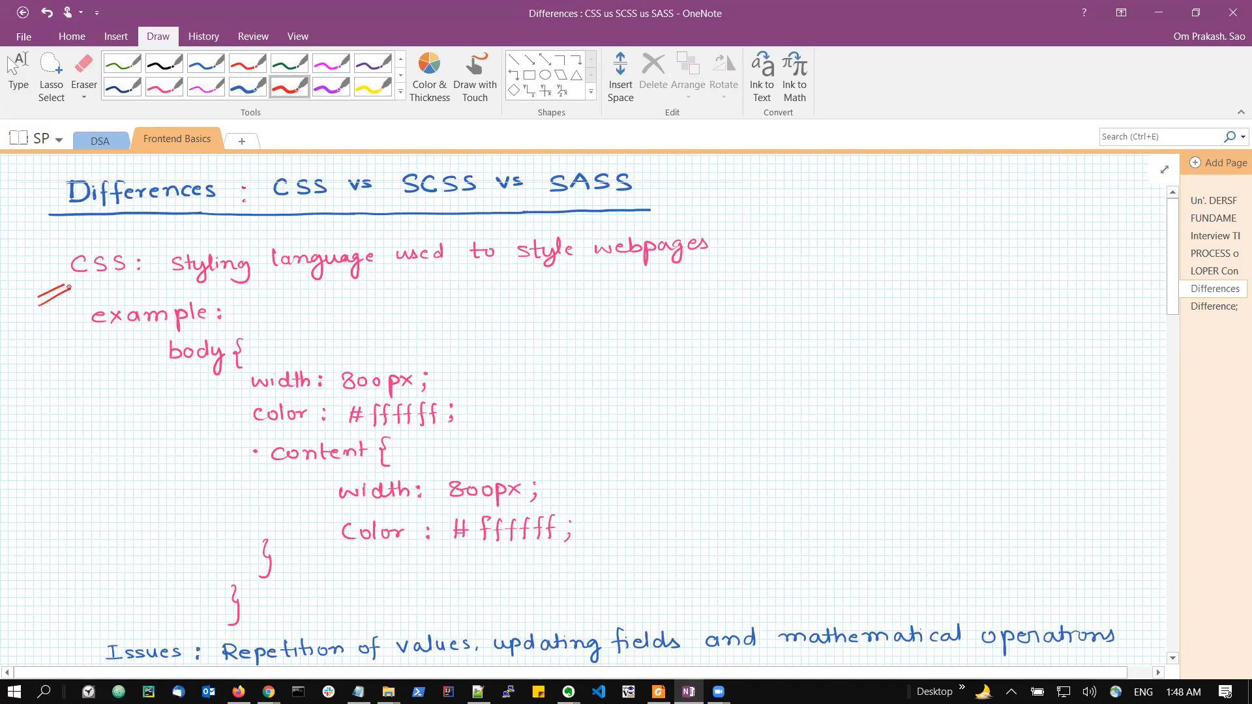
# Underline 'Styling language', 'webpages', 'example', 'body' and the first width line in red
pyautogui.moveTo(168, 271); pyautogui.dragTo(331, 271)
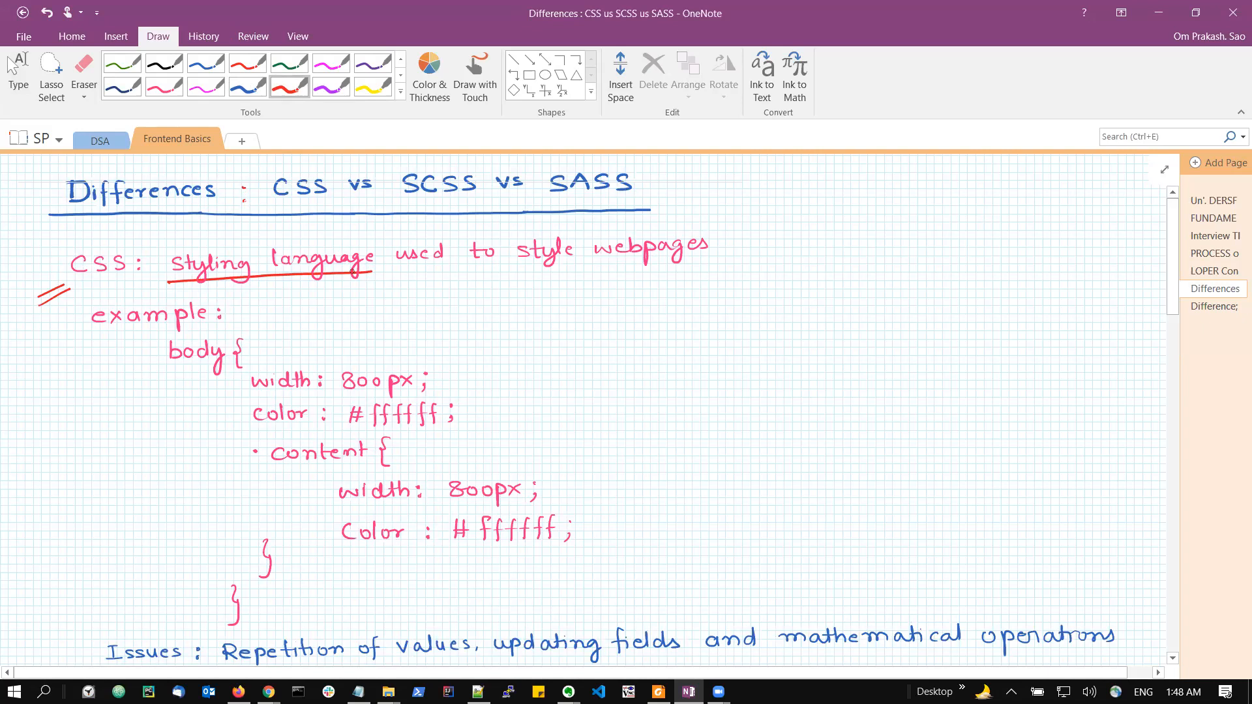
pyautogui.moveTo(594, 265); pyautogui.dragTo(711, 265)
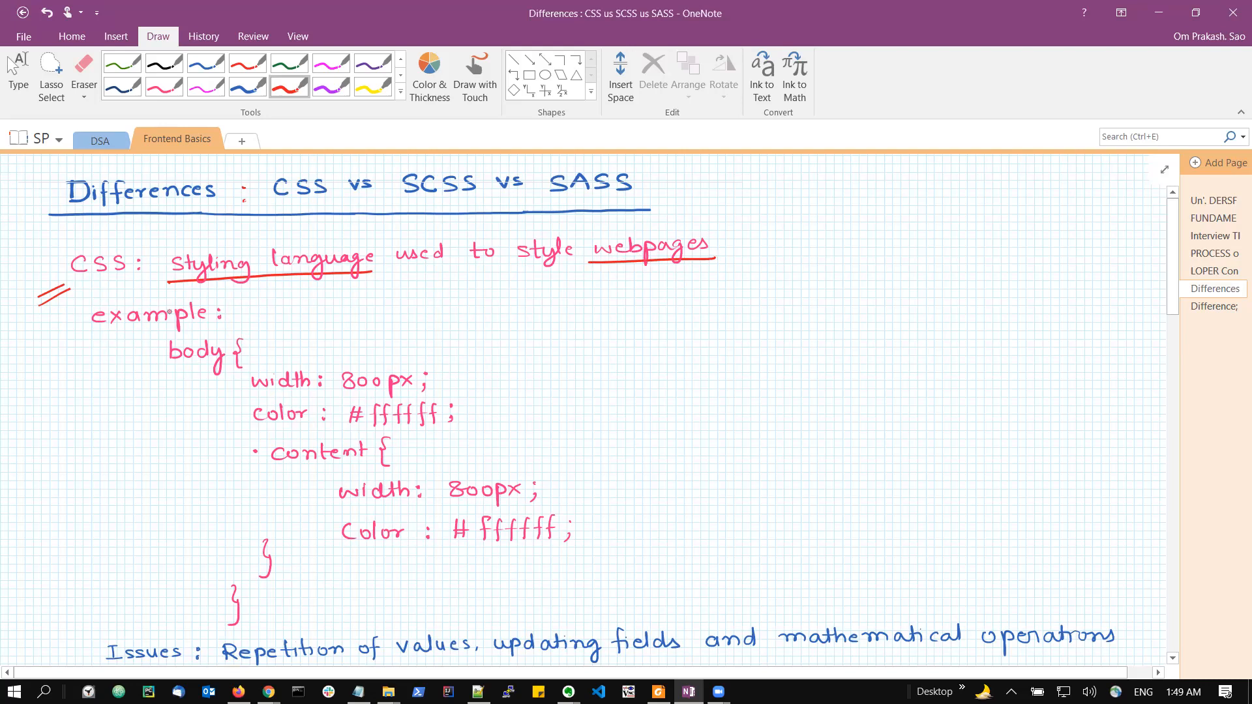
pyautogui.moveTo(95, 331); pyautogui.dragTo(227, 331)
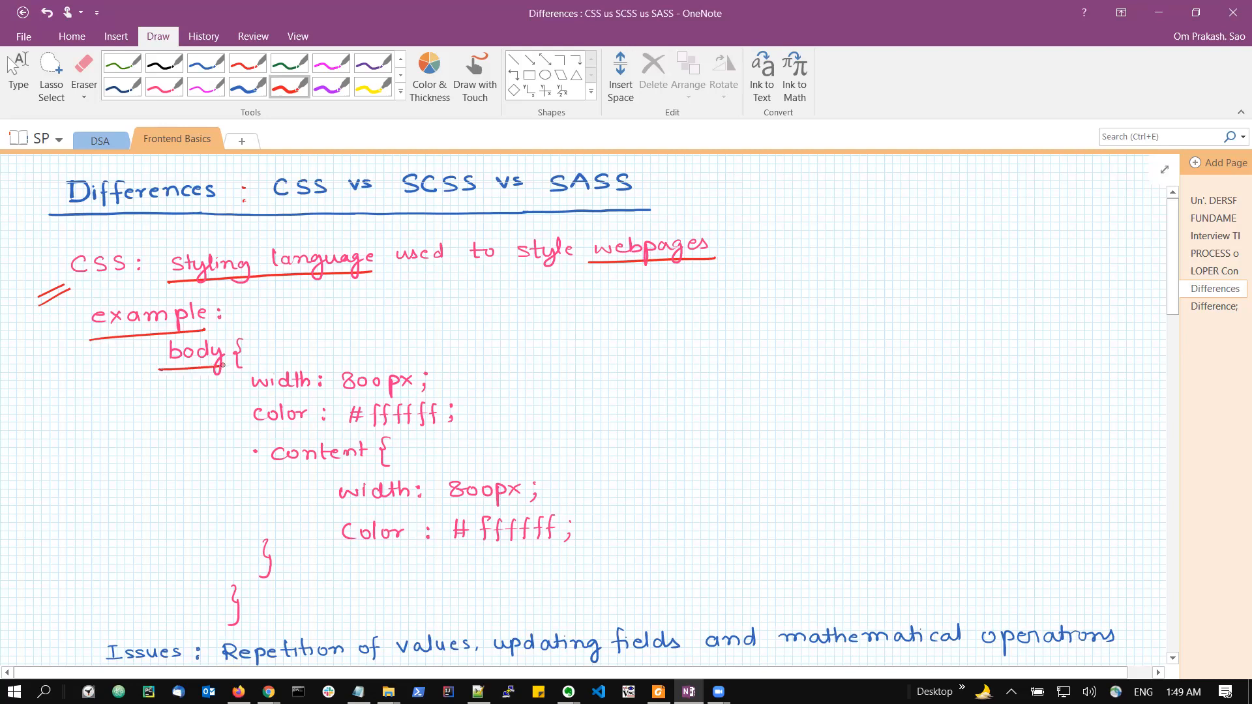
pyautogui.moveTo(251, 393); pyautogui.dragTo(405, 392)
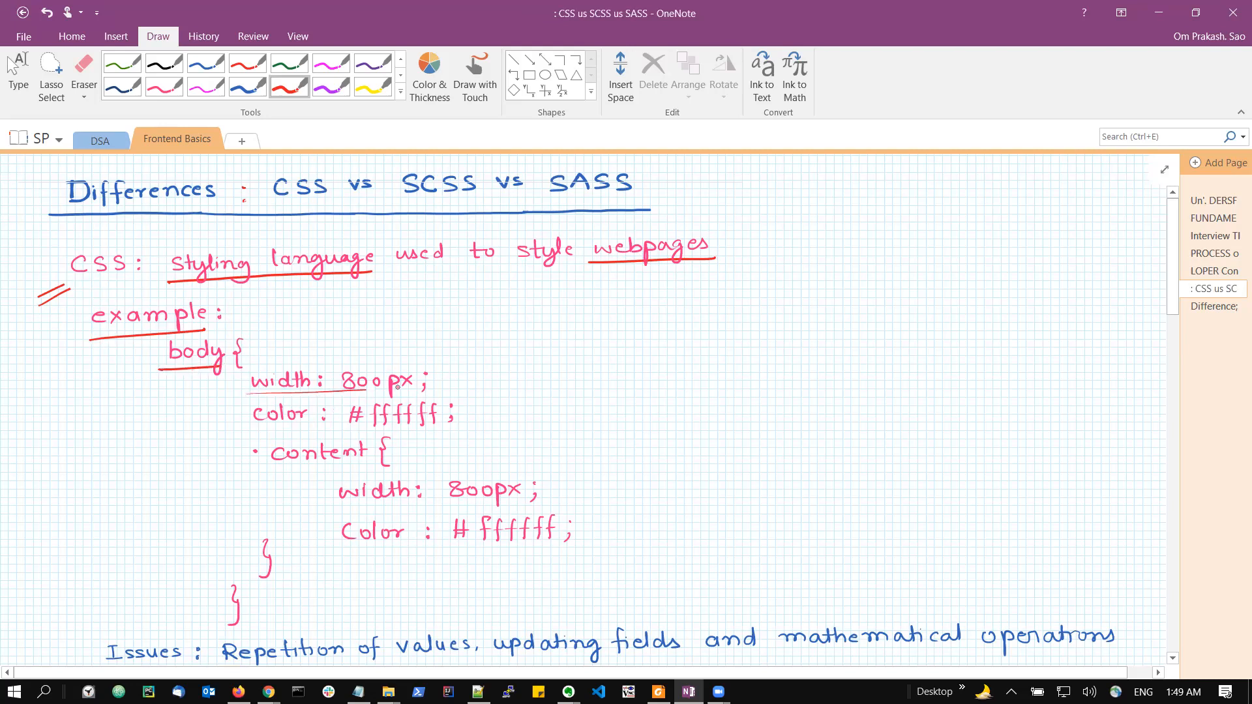
# Tick the first width line and circle both 800px and both #ffffff values in red
pyautogui.click(1215, 288)
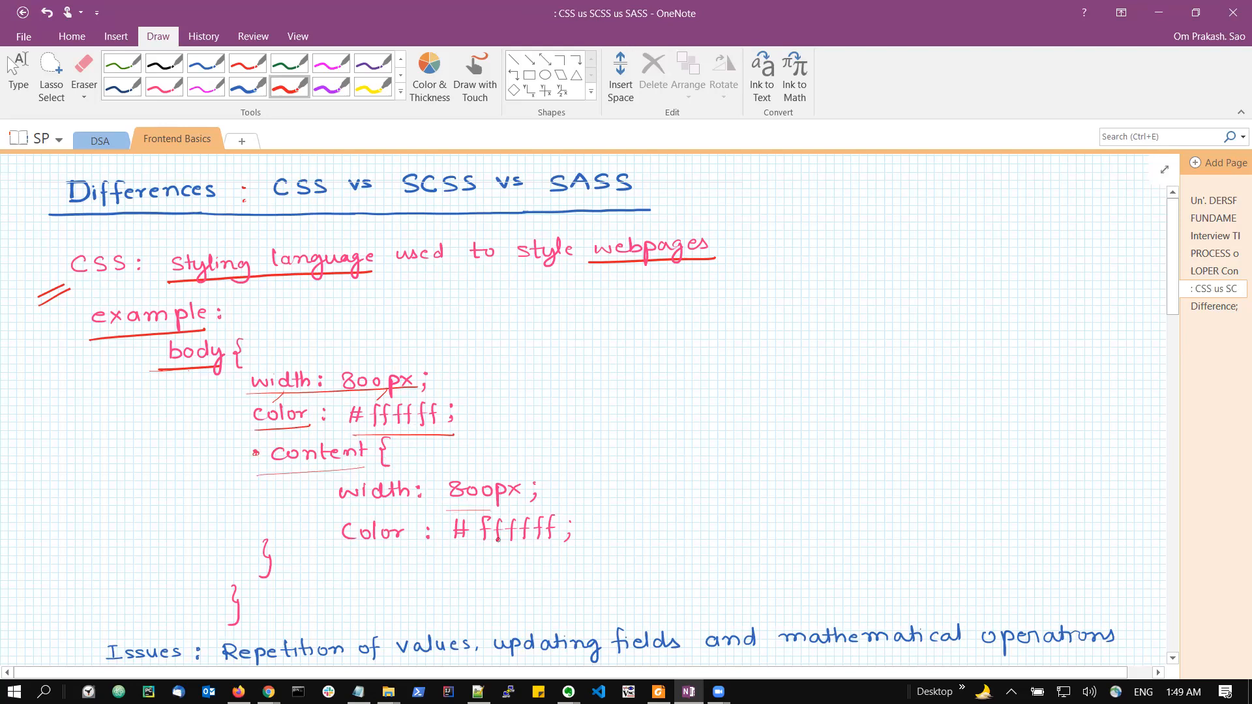
pyautogui.moveTo(364, 585)
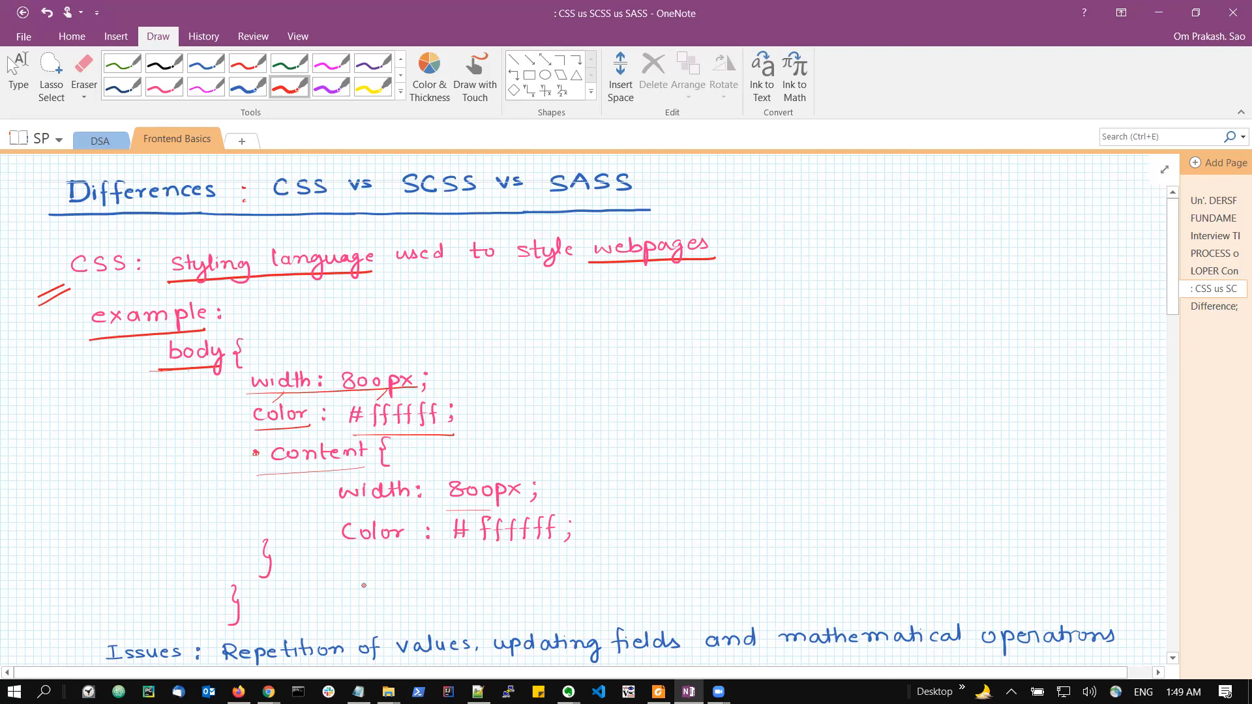
pyautogui.moveTo(444, 374); pyautogui.dragTo(507, 368)
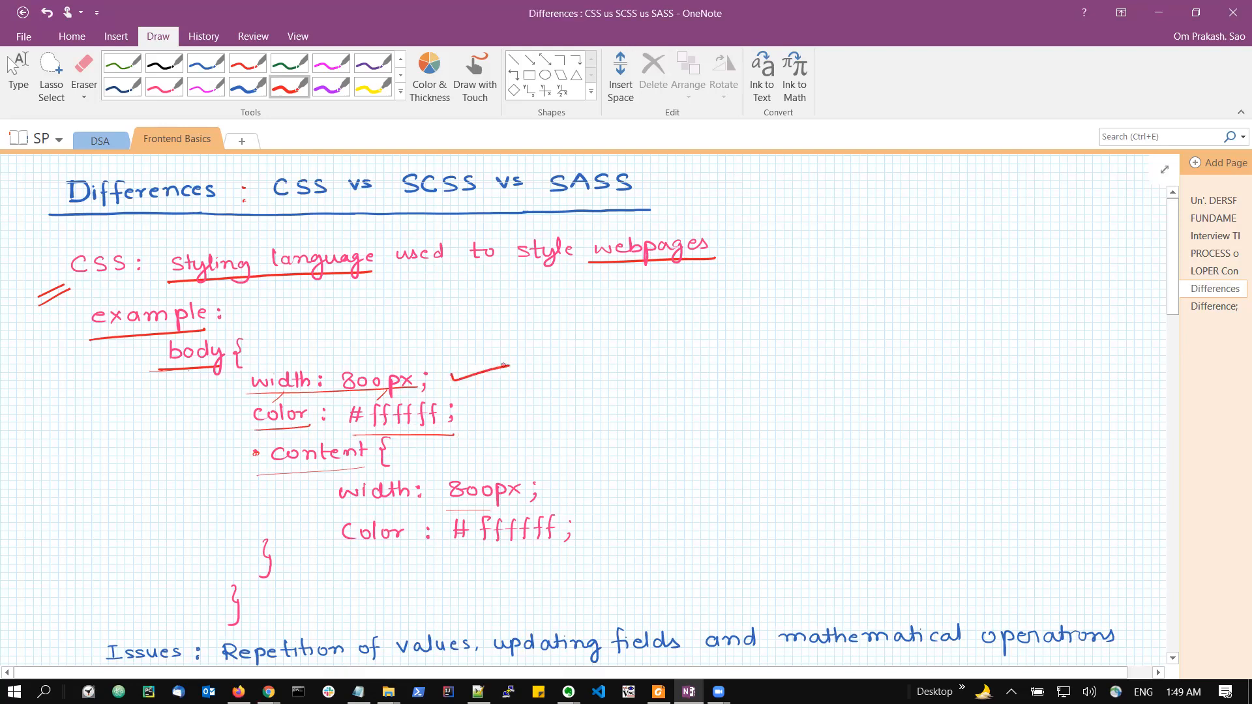
pyautogui.moveTo(438, 491); pyautogui.dragTo(559, 491)
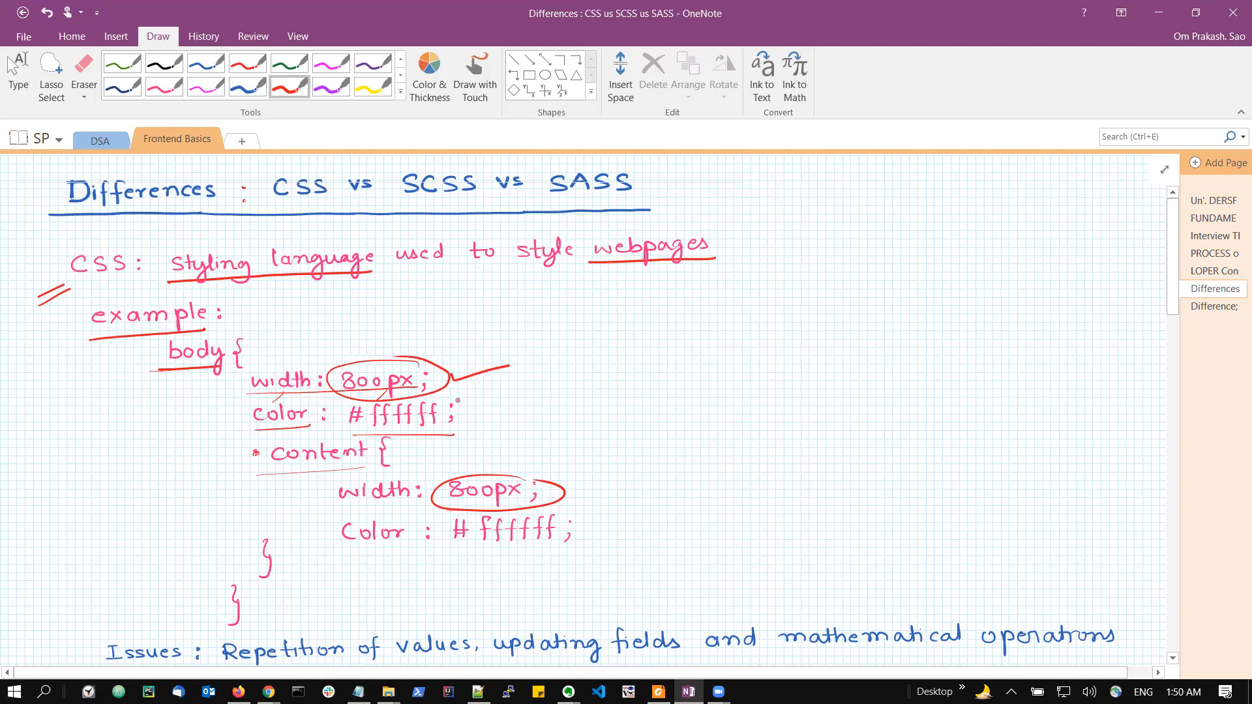
pyautogui.moveTo(364, 415); pyautogui.dragTo(459, 415)
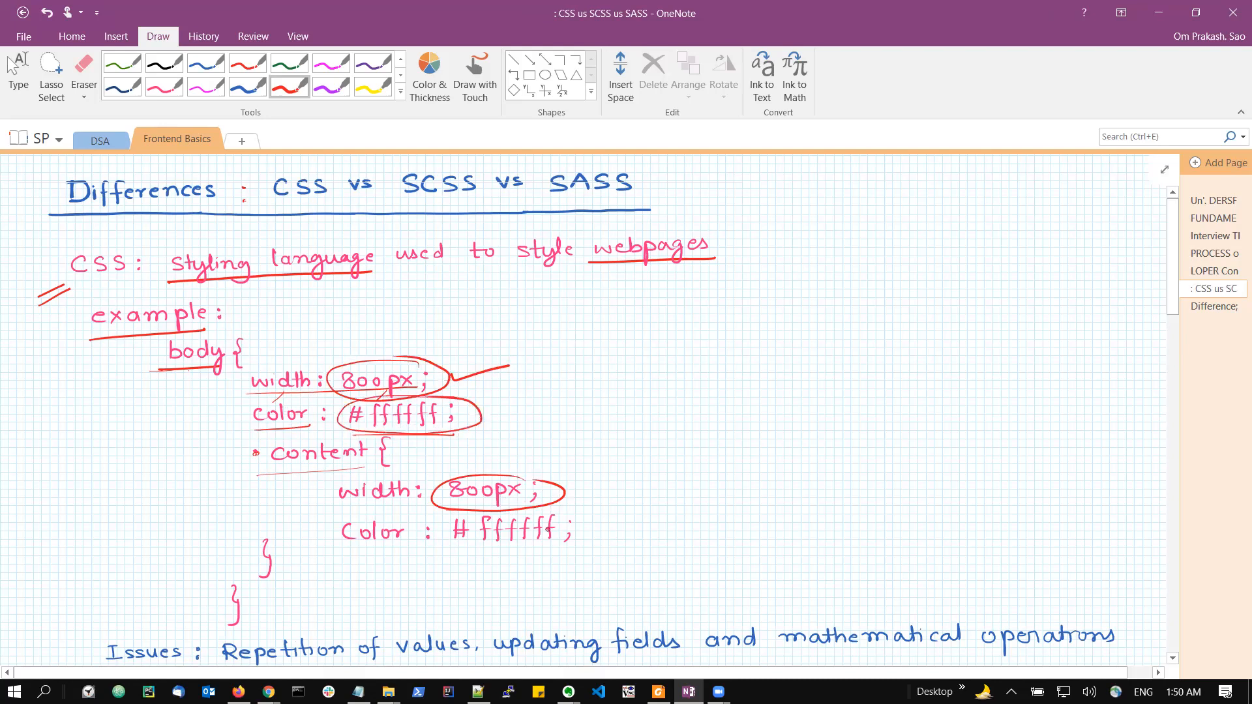
pyautogui.moveTo(447, 519); pyautogui.dragTo(595, 534)
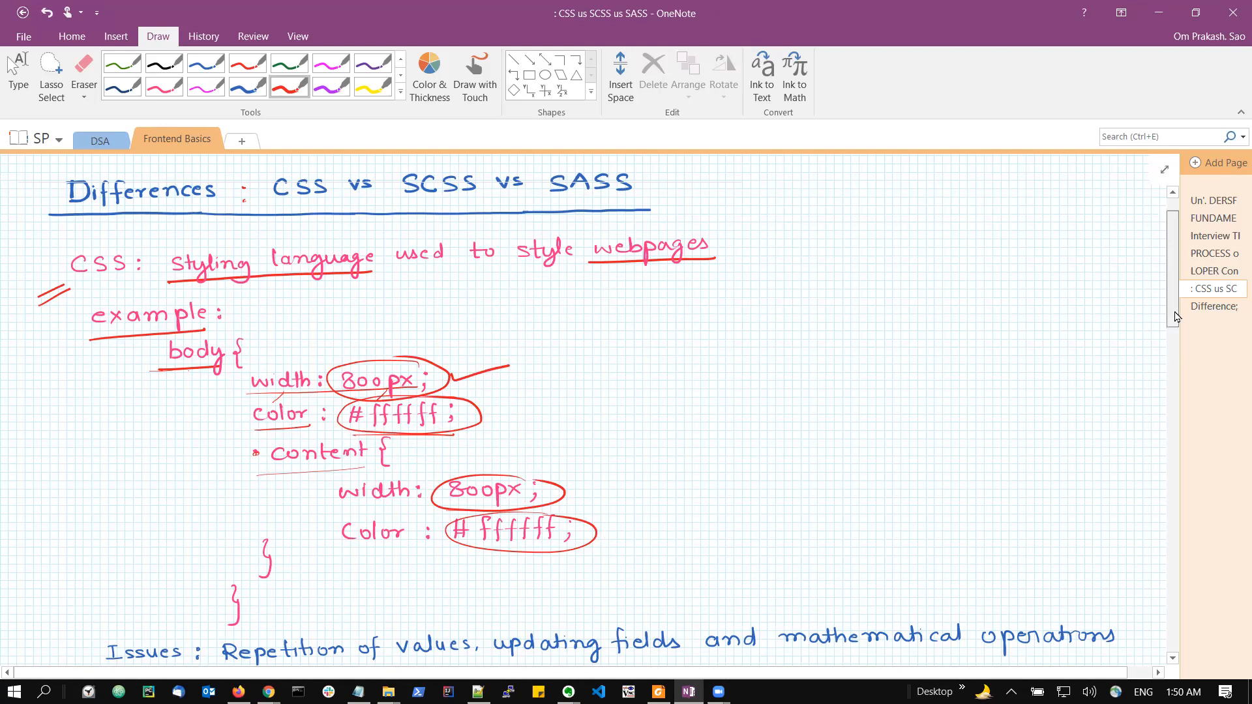
# Scroll down to the Issues section beside the circled CSS values
pyautogui.scroll(-3)
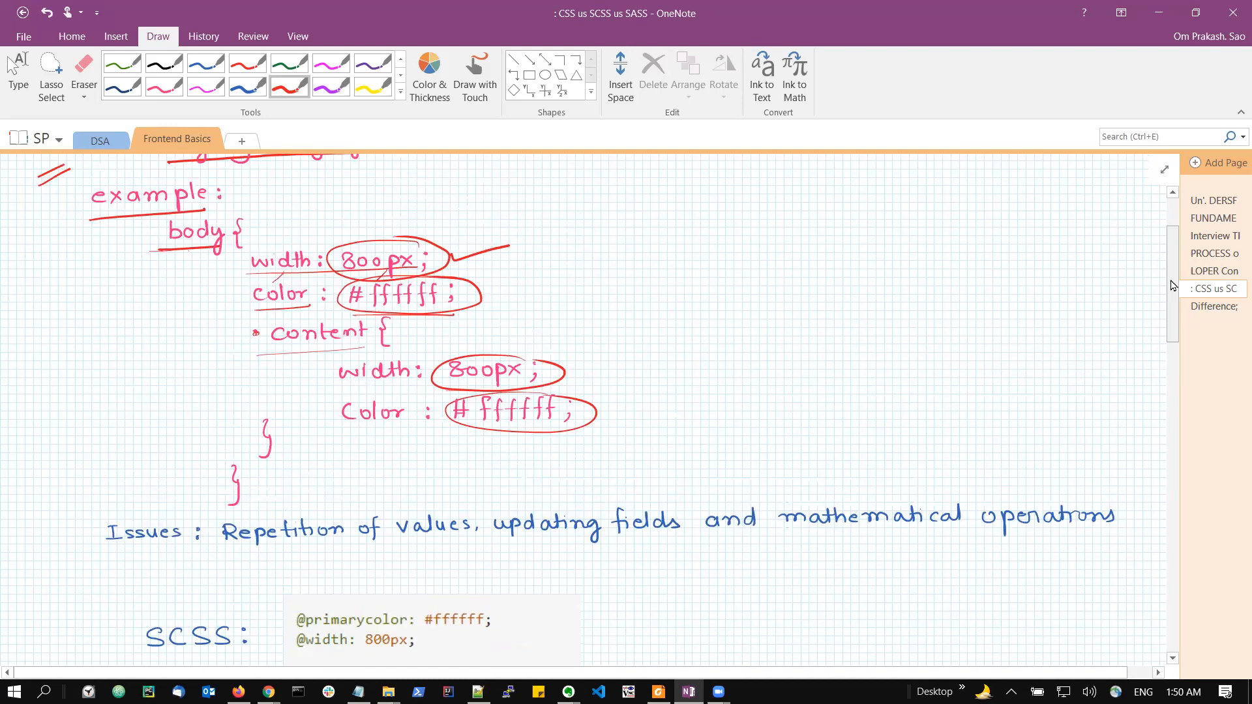
pyautogui.click(1215, 288)
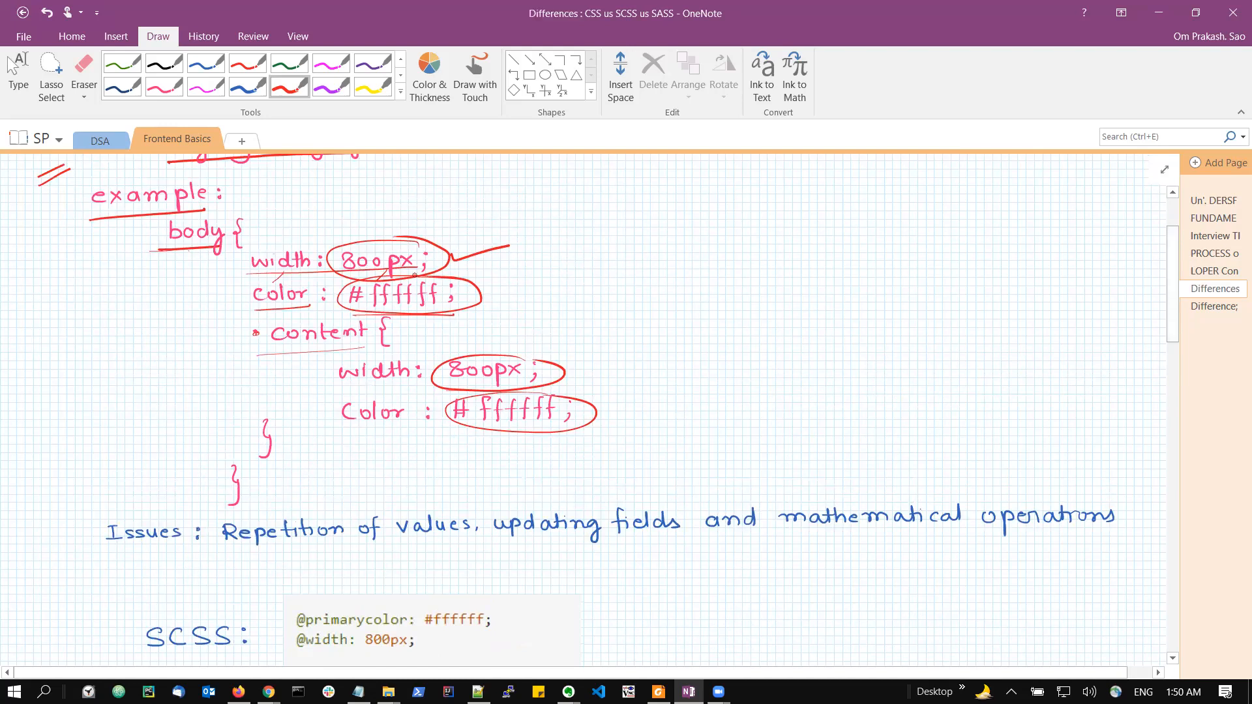
pyautogui.moveTo(597, 288)
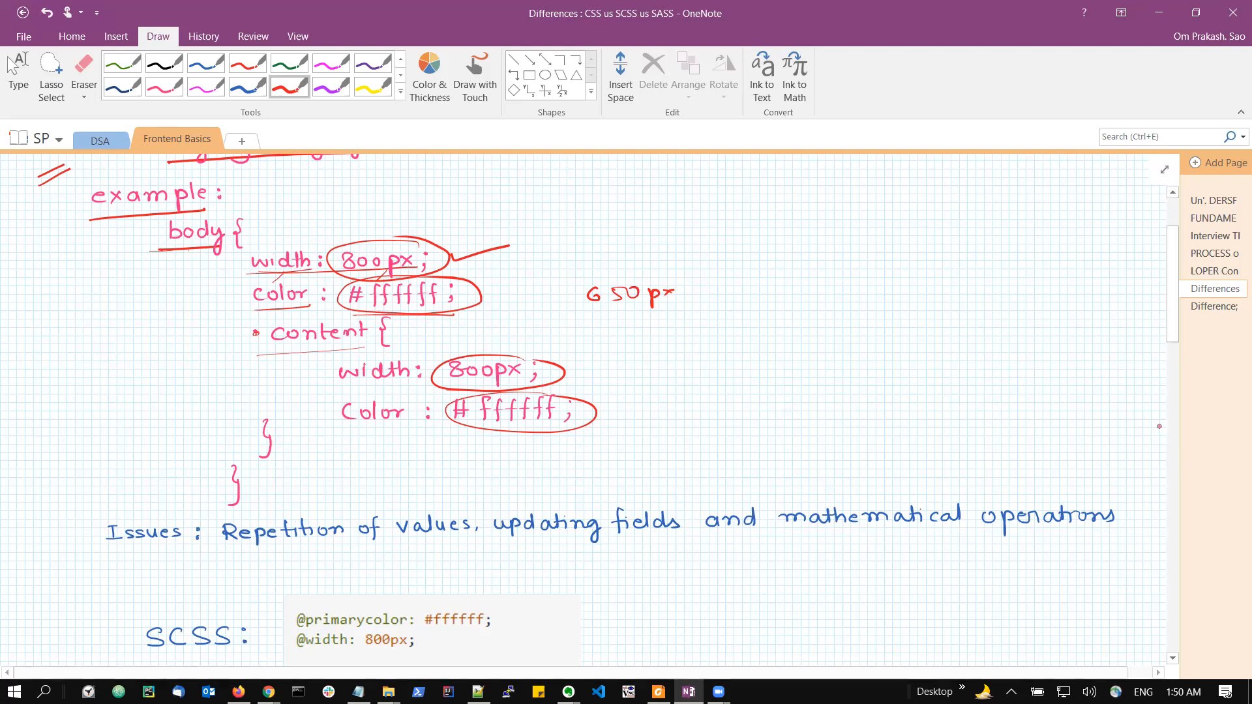
pyautogui.moveTo(1176, 333)
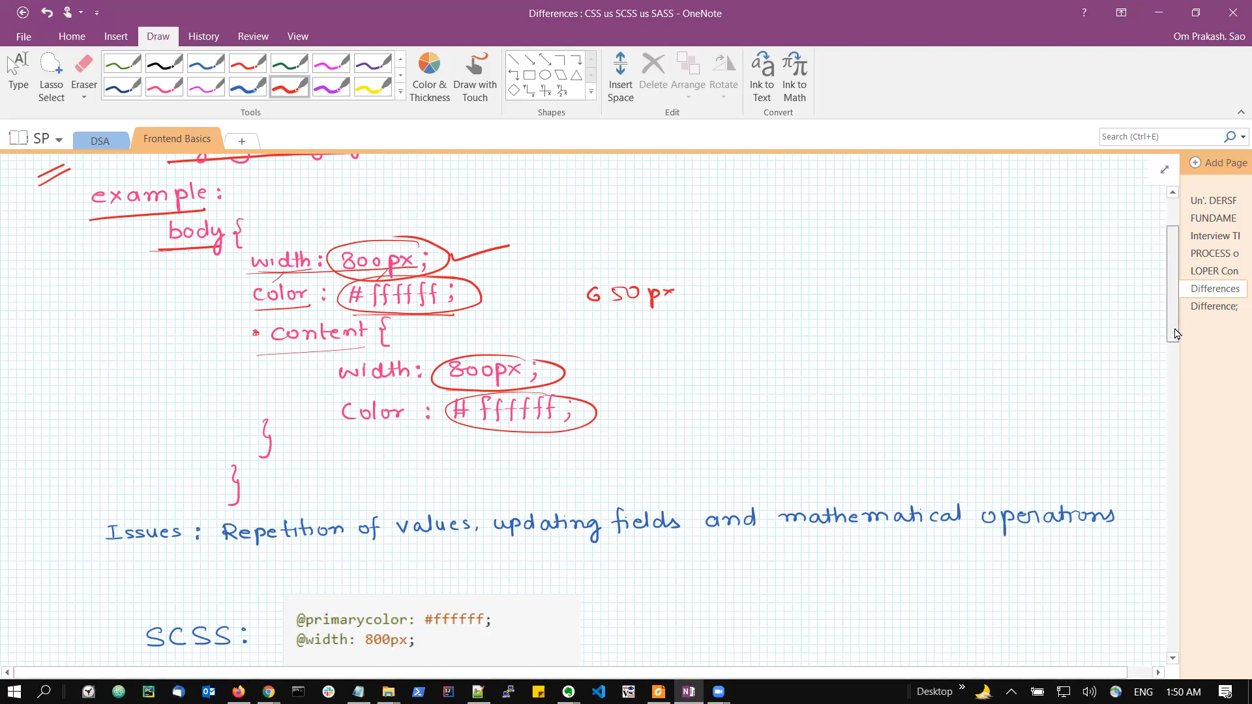
pyautogui.scroll(-3)
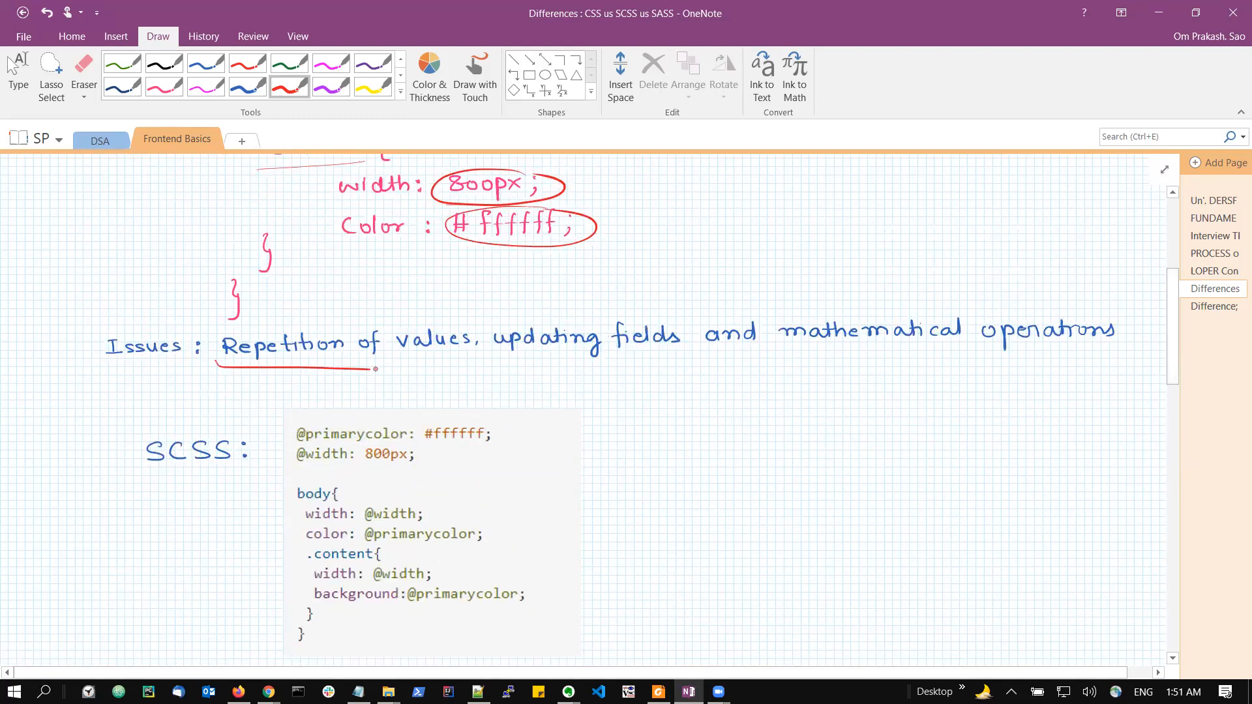
pyautogui.moveTo(376, 367); pyautogui.dragTo(455, 365)
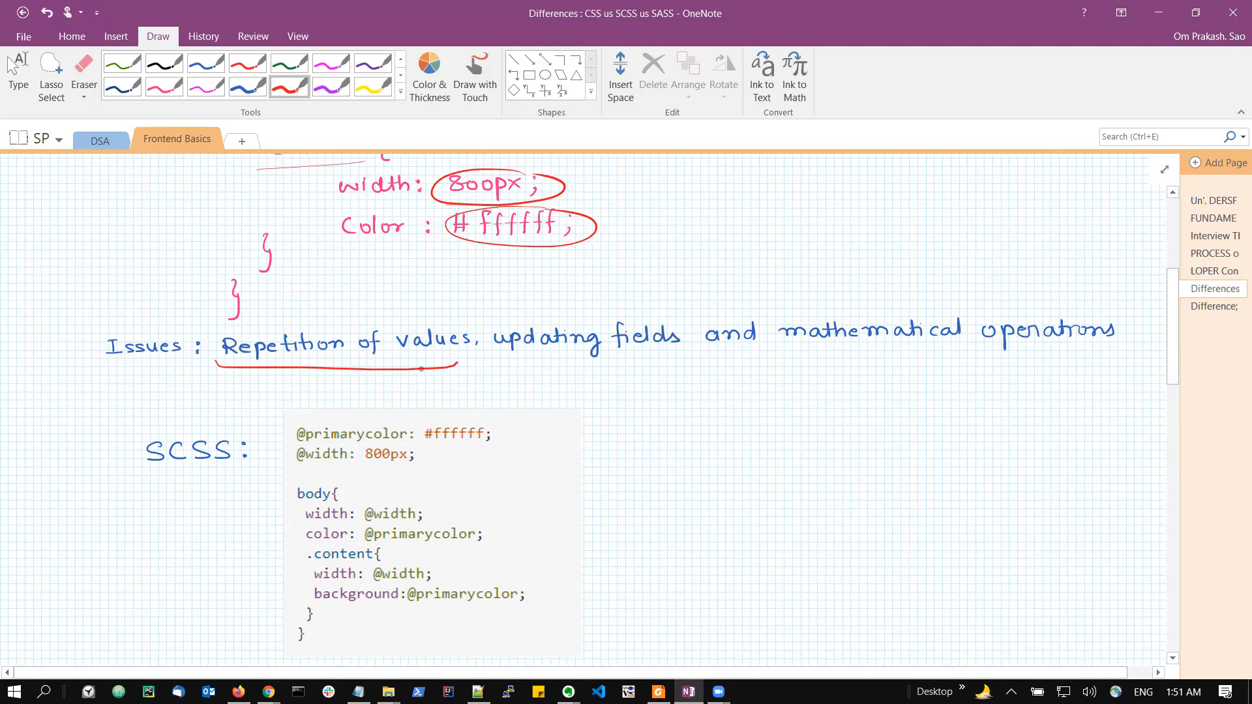
pyautogui.moveTo(496, 352); pyautogui.dragTo(658, 350)
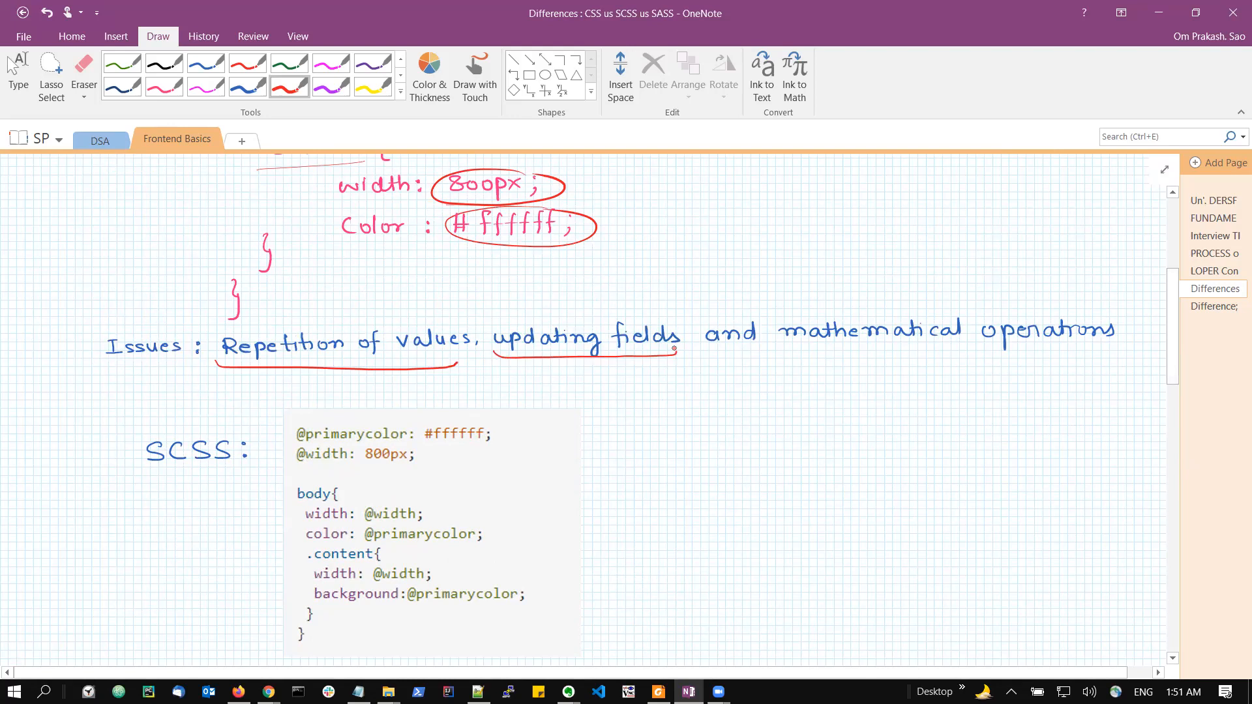
pyautogui.moveTo(778, 350); pyautogui.dragTo(1098, 344)
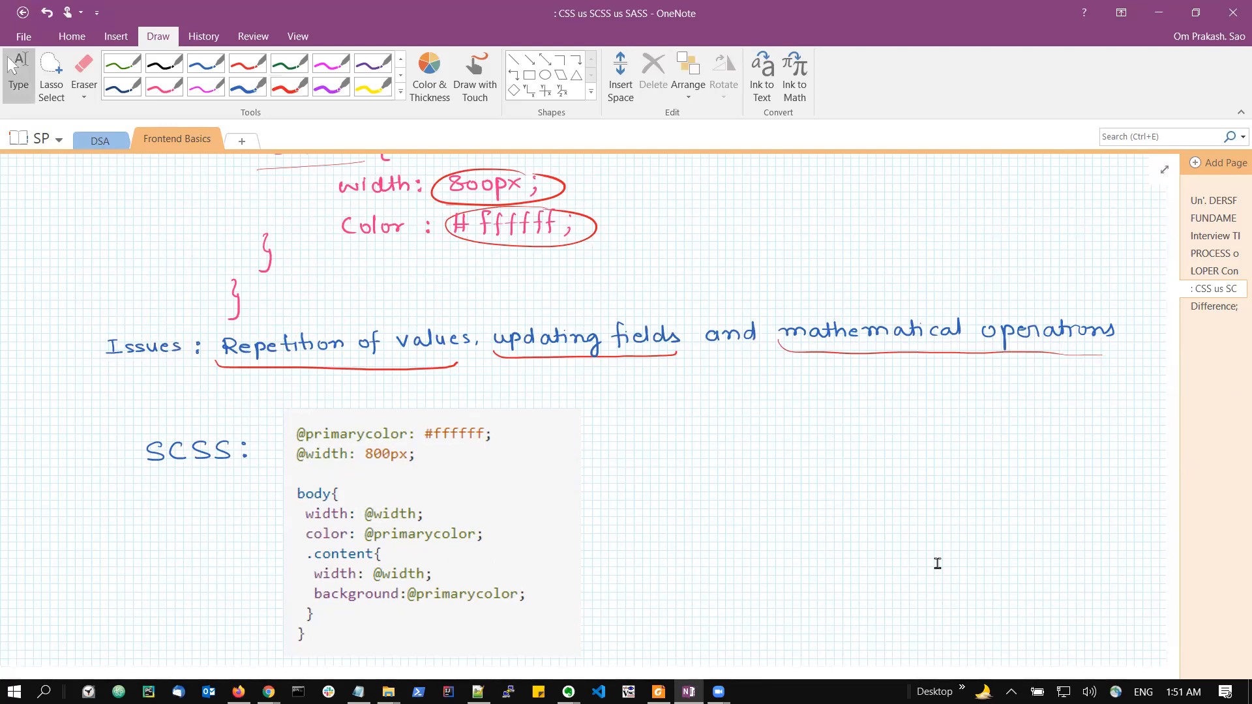
pyautogui.moveTo(907, 549)
pyautogui.write('Differences ')
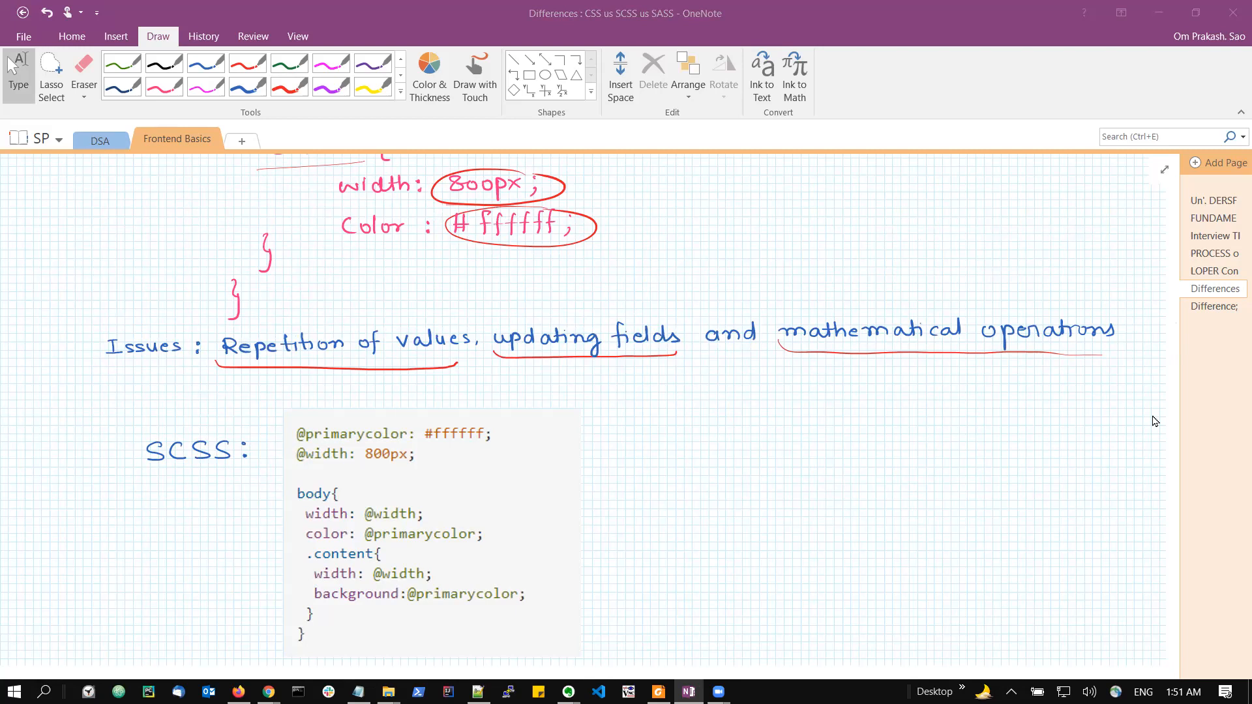
pyautogui.moveTo(1177, 320)
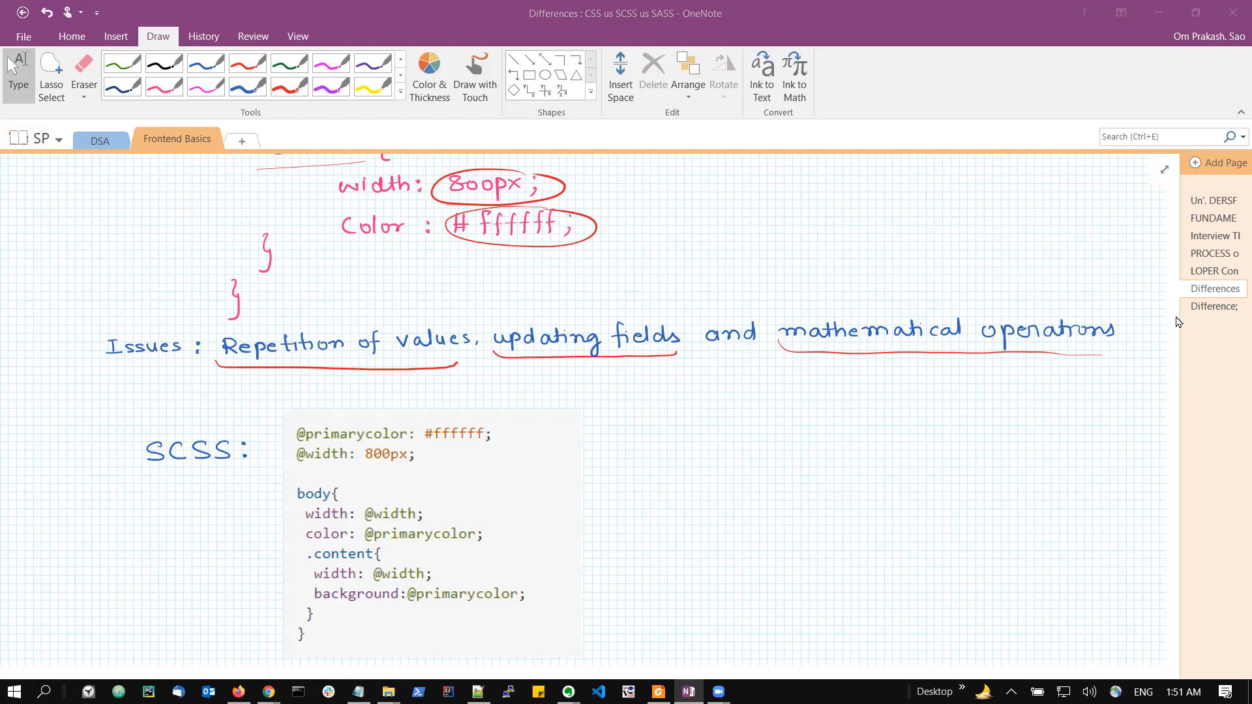
# Tick #ffffff, underline 800px, the variable usages and the SCSS heading in red
pyautogui.scroll(-3)
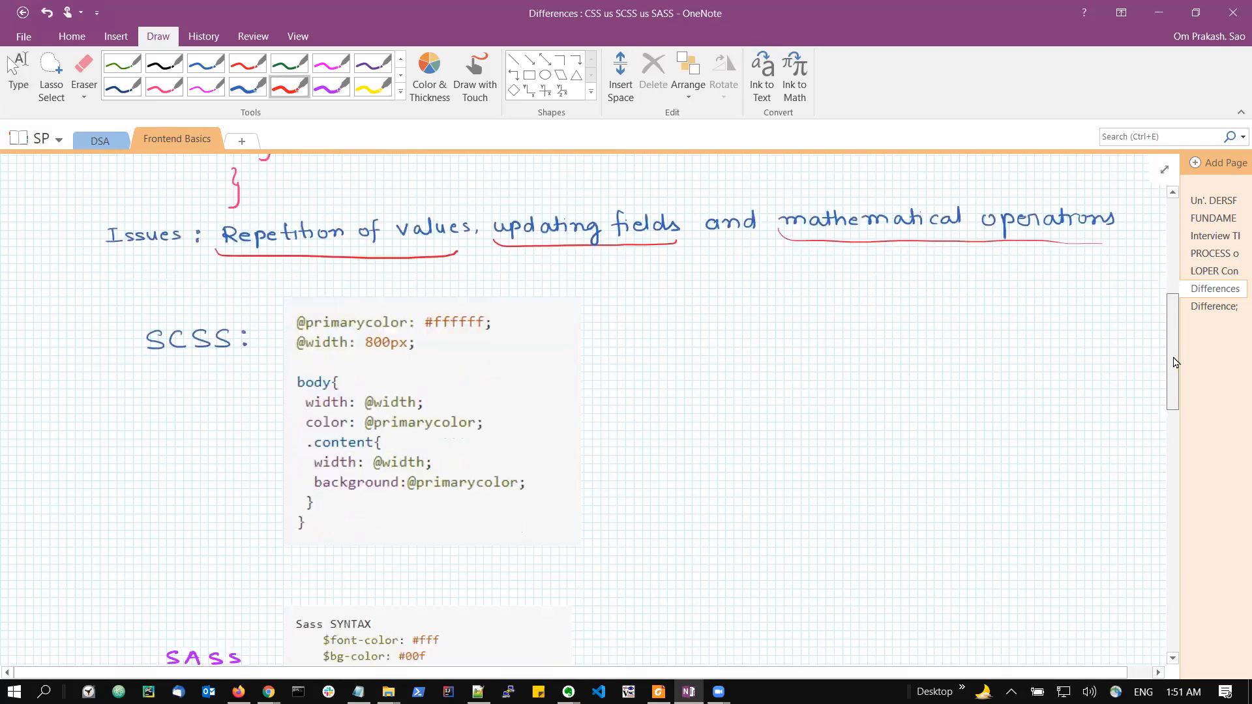
pyautogui.scroll(-3)
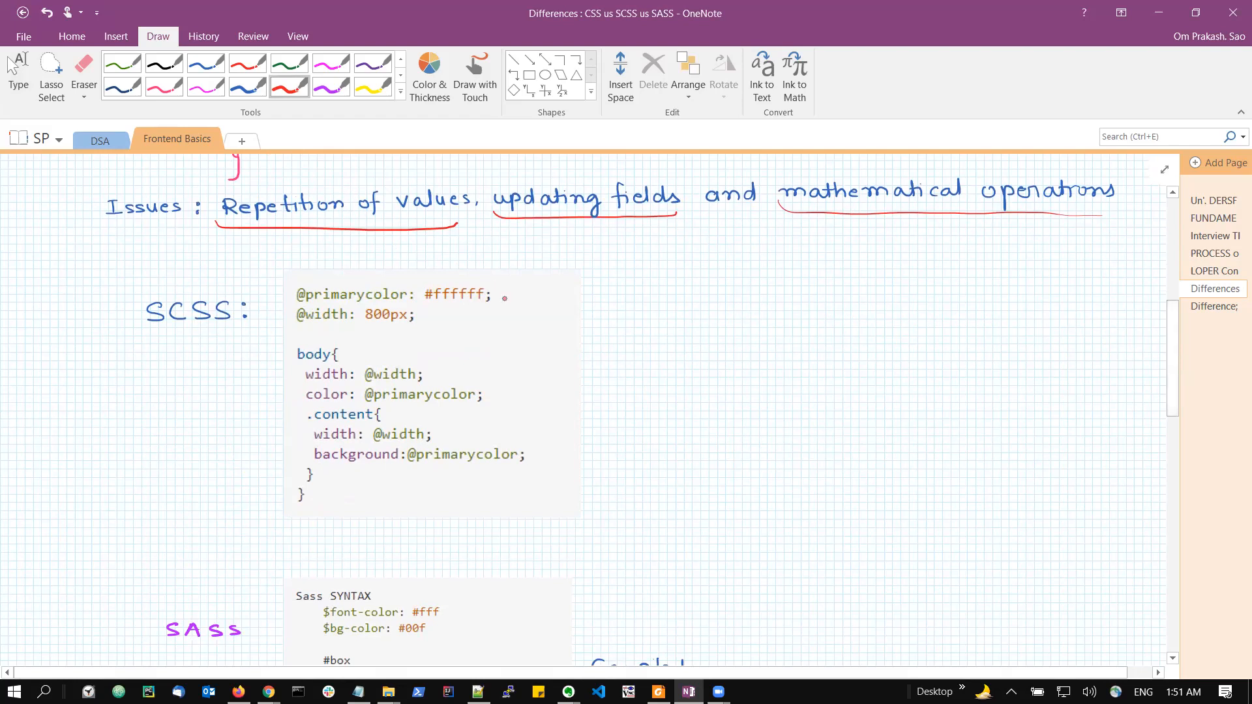
pyautogui.moveTo(503, 298); pyautogui.dragTo(531, 289)
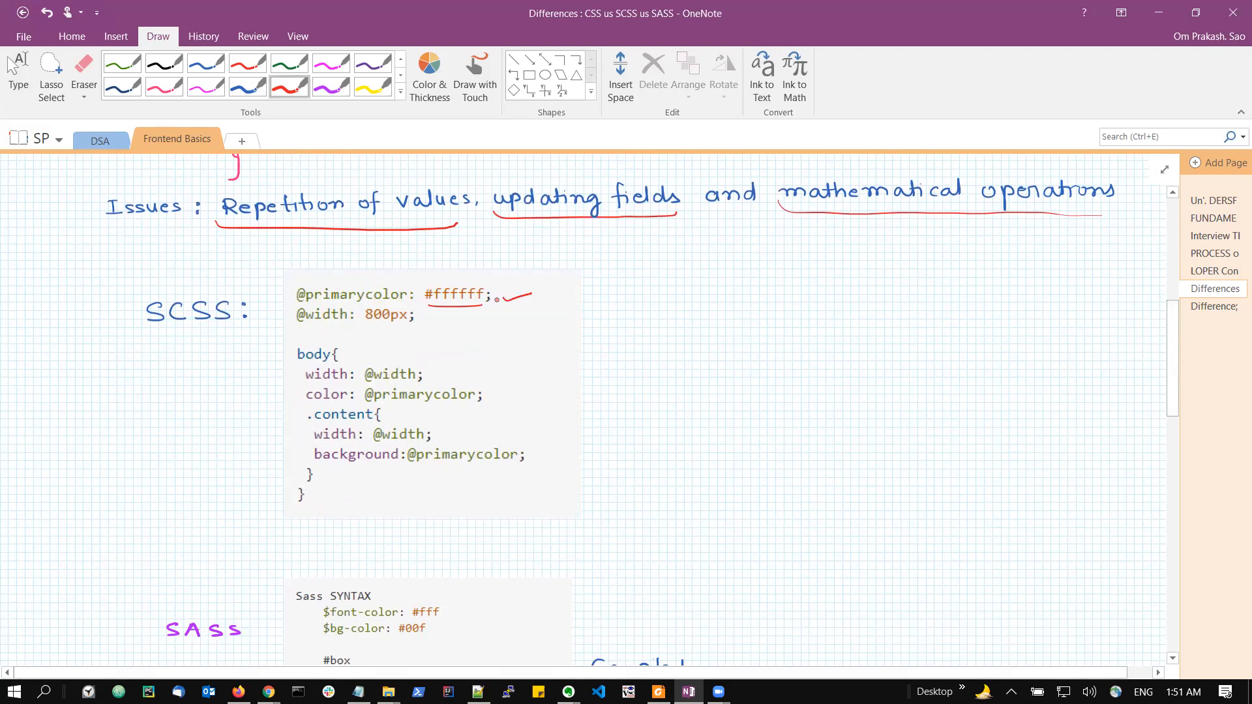
pyautogui.moveTo(365, 328); pyautogui.dragTo(406, 325)
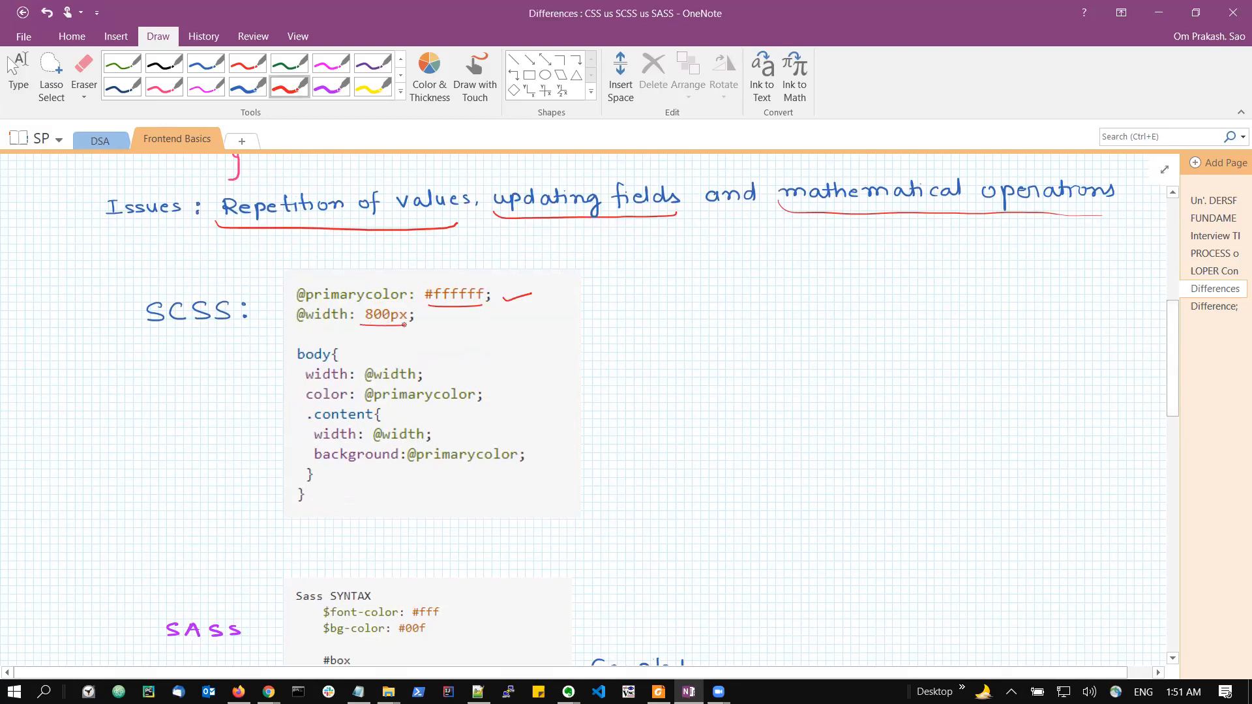
pyautogui.moveTo(423, 322); pyautogui.dragTo(459, 319)
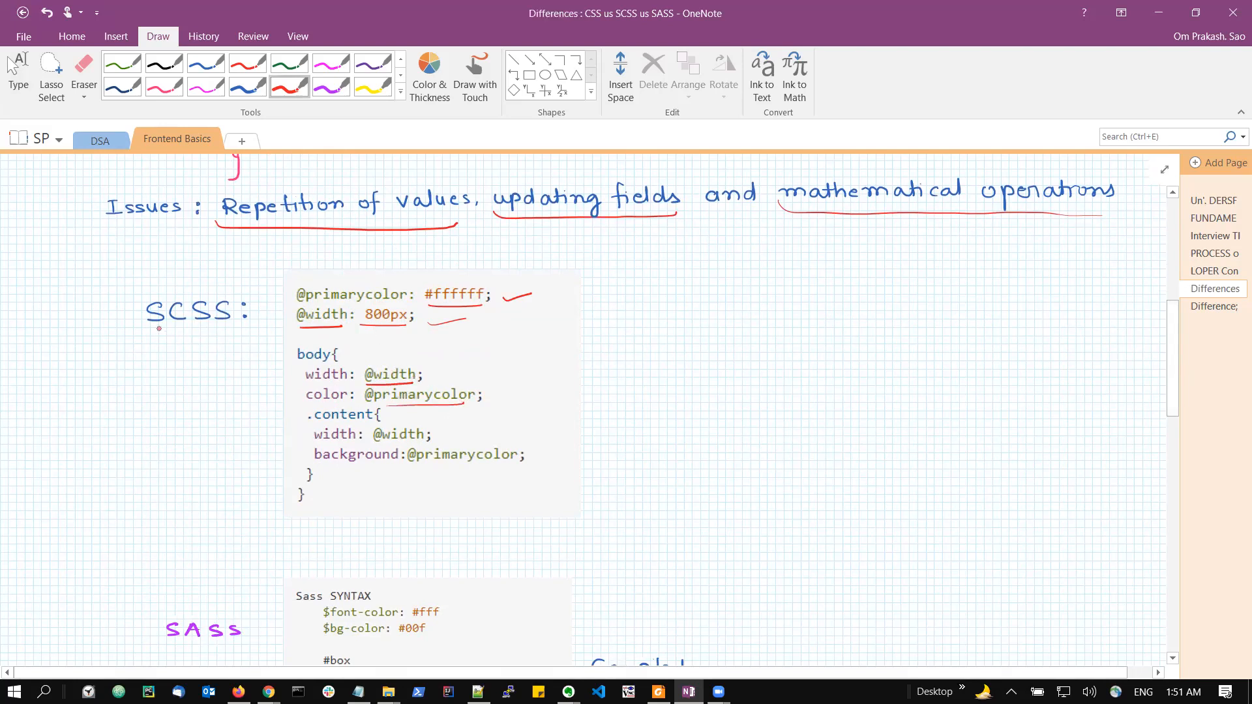
pyautogui.moveTo(139, 327); pyautogui.dragTo(255, 327)
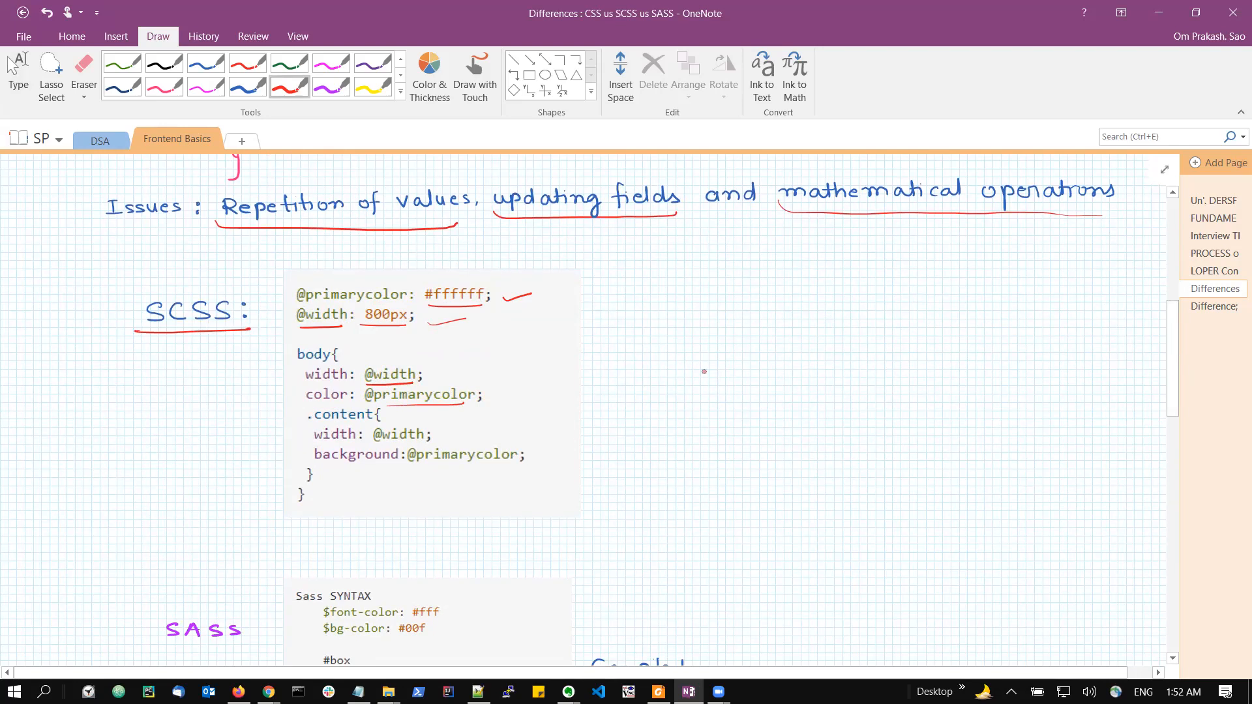
# Draw red arrows linking the declared SCSS variables to where they are used
pyautogui.moveTo(609, 379); pyautogui.dragTo(643, 379)
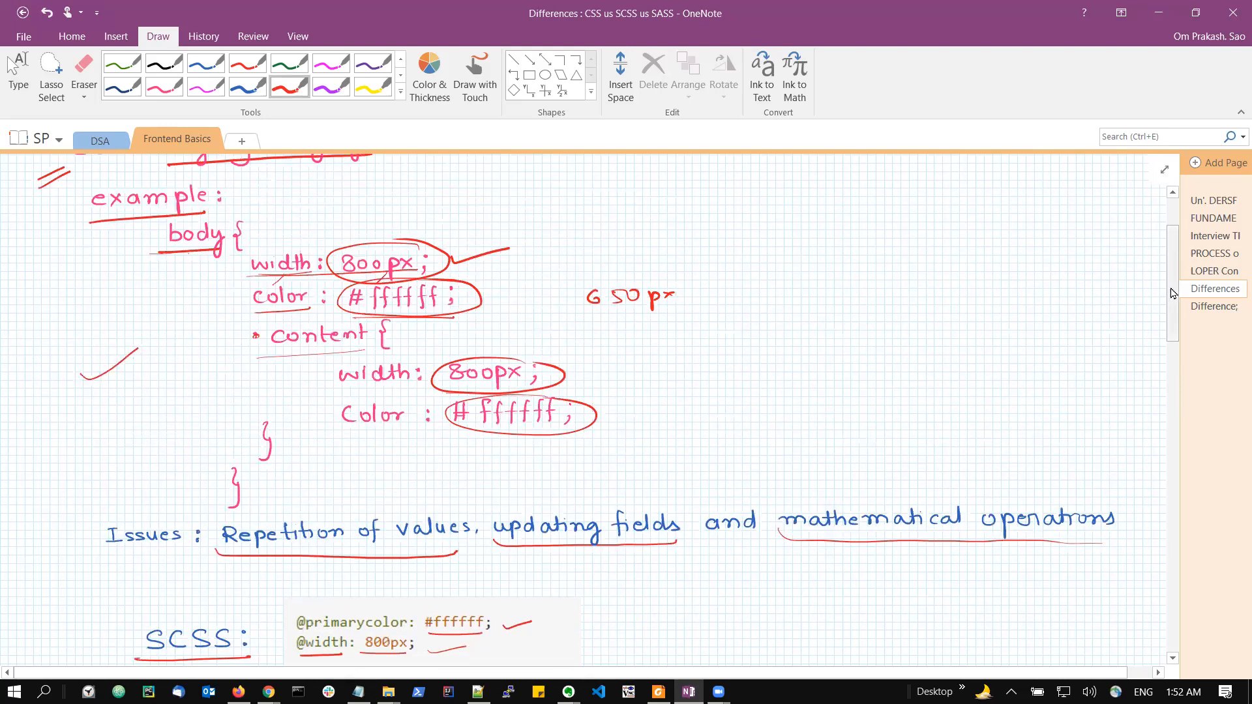
pyautogui.scroll(-3)
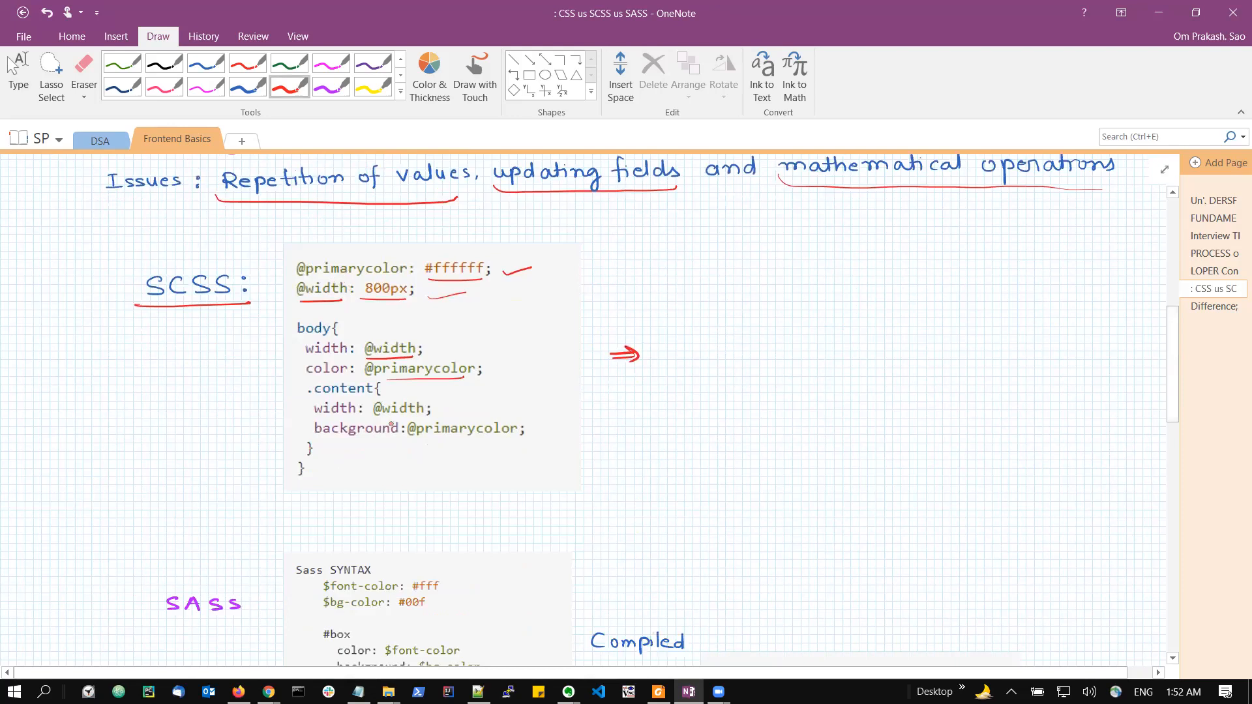
pyautogui.moveTo(395, 467); pyautogui.dragTo(432, 463)
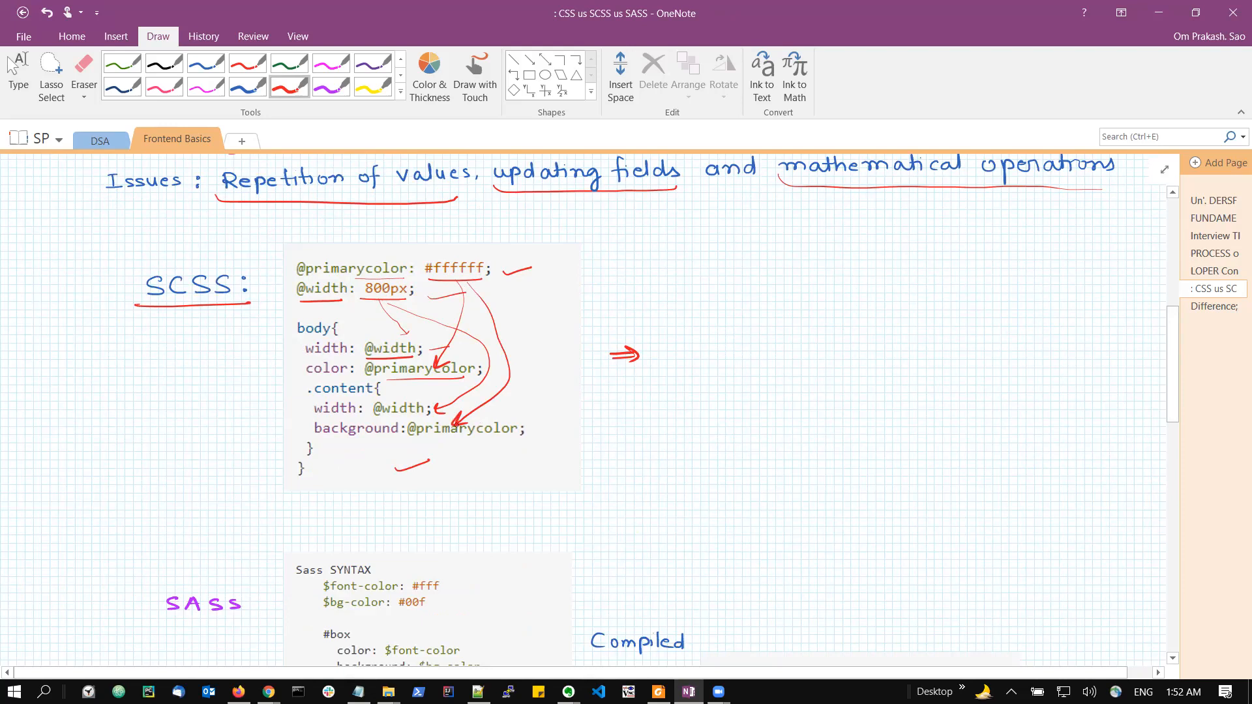
pyautogui.click(1214, 288)
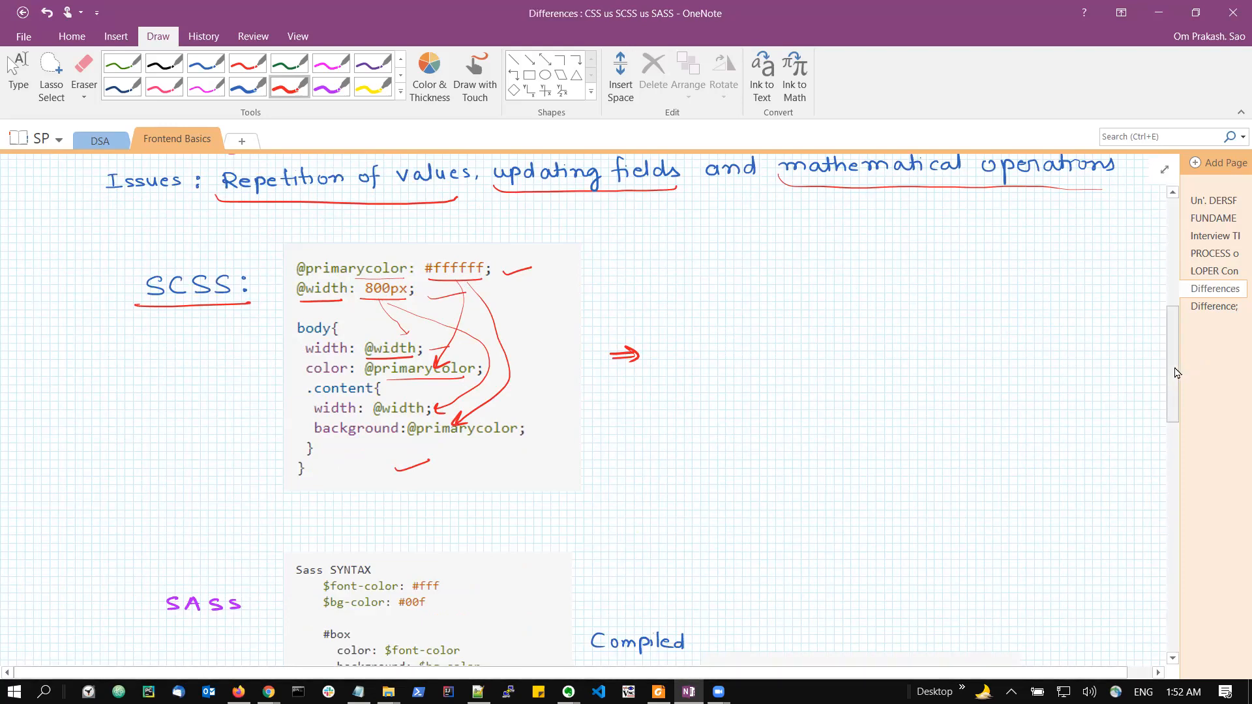
# Underline 'variable' and 'math' in the handwritten Features note in red
pyautogui.scroll(-3)
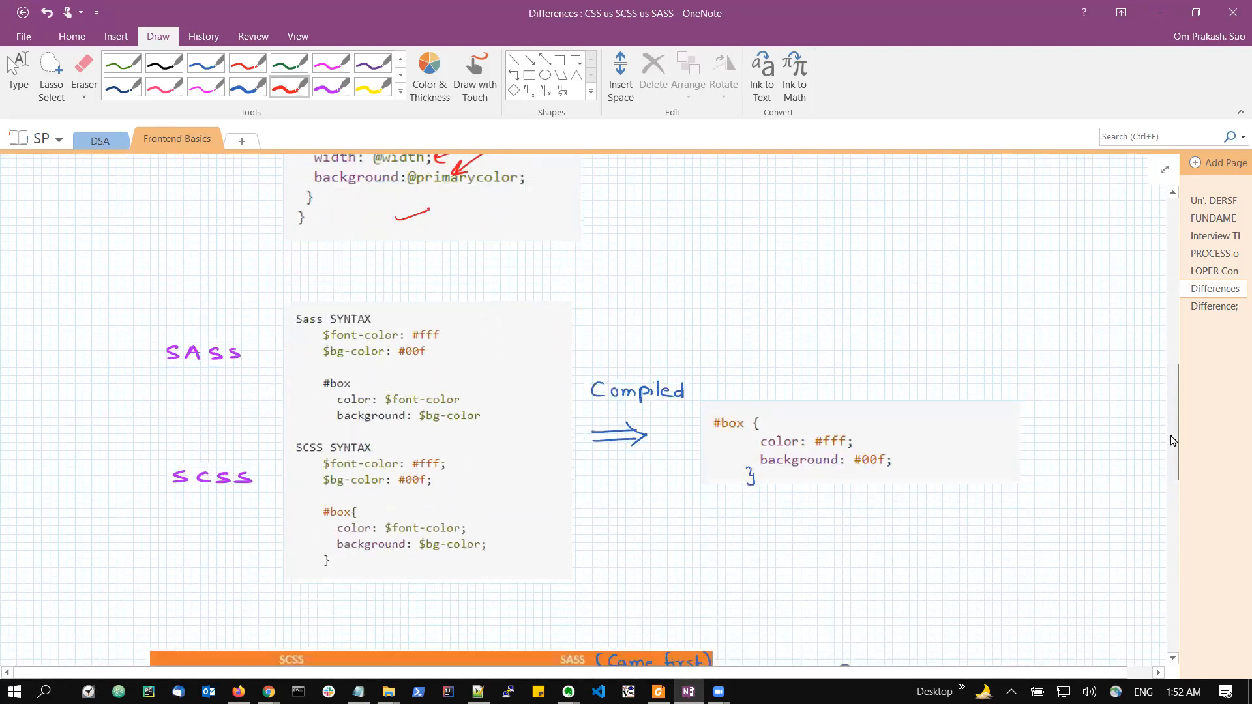
pyautogui.scroll(-3)
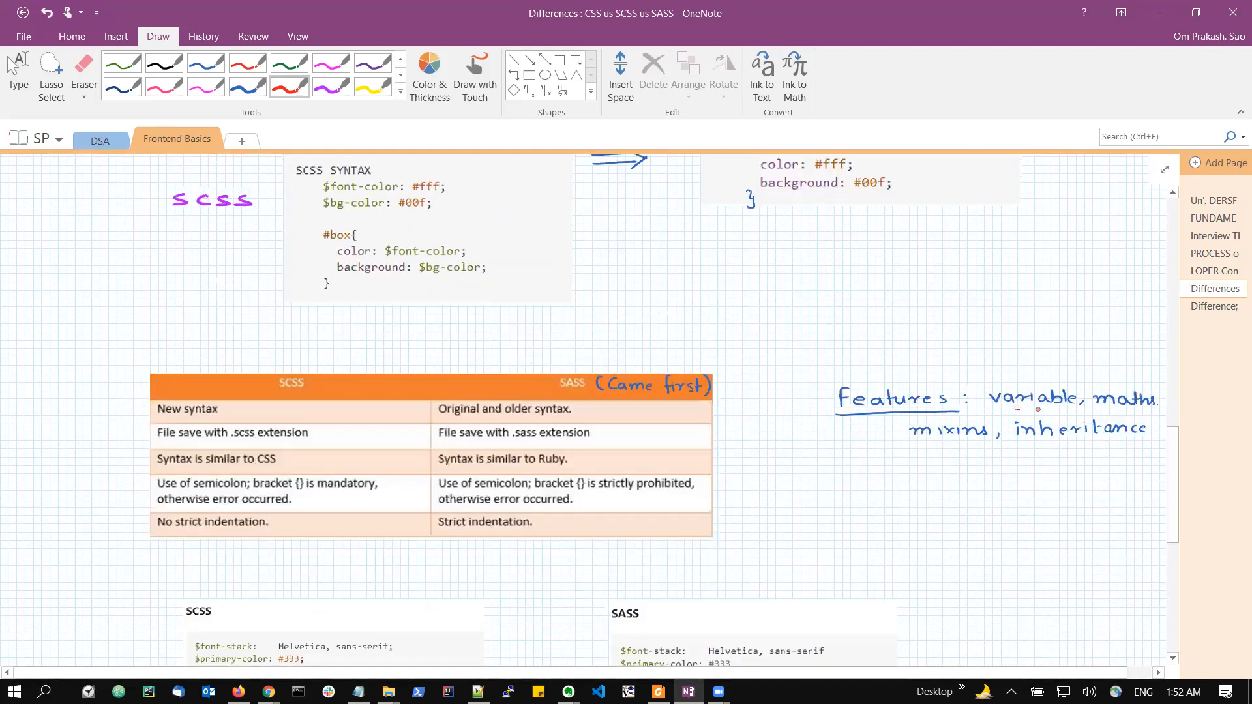
pyautogui.moveTo(990, 413); pyautogui.dragTo(1142, 413)
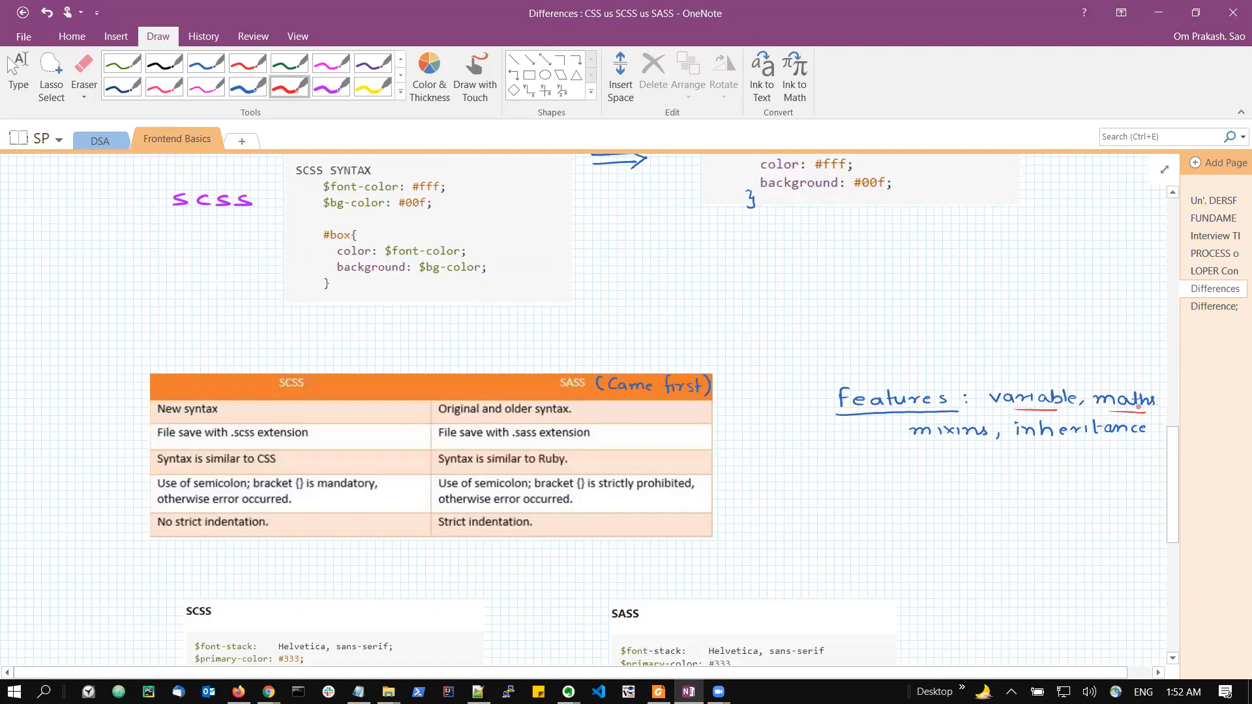
pyautogui.moveTo(910, 443); pyautogui.dragTo(993, 441)
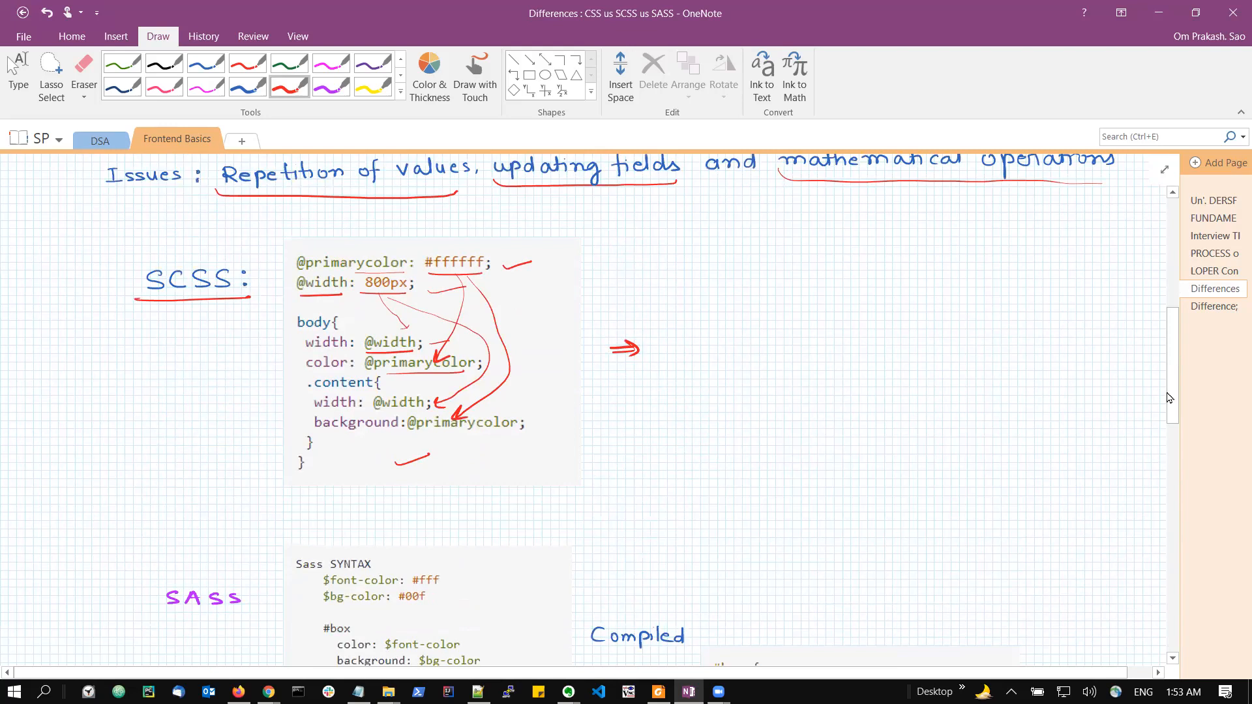
# Underline the SASS headings, mark the Sass syntax example and bracket the compiled output in red
pyautogui.scroll(-3)
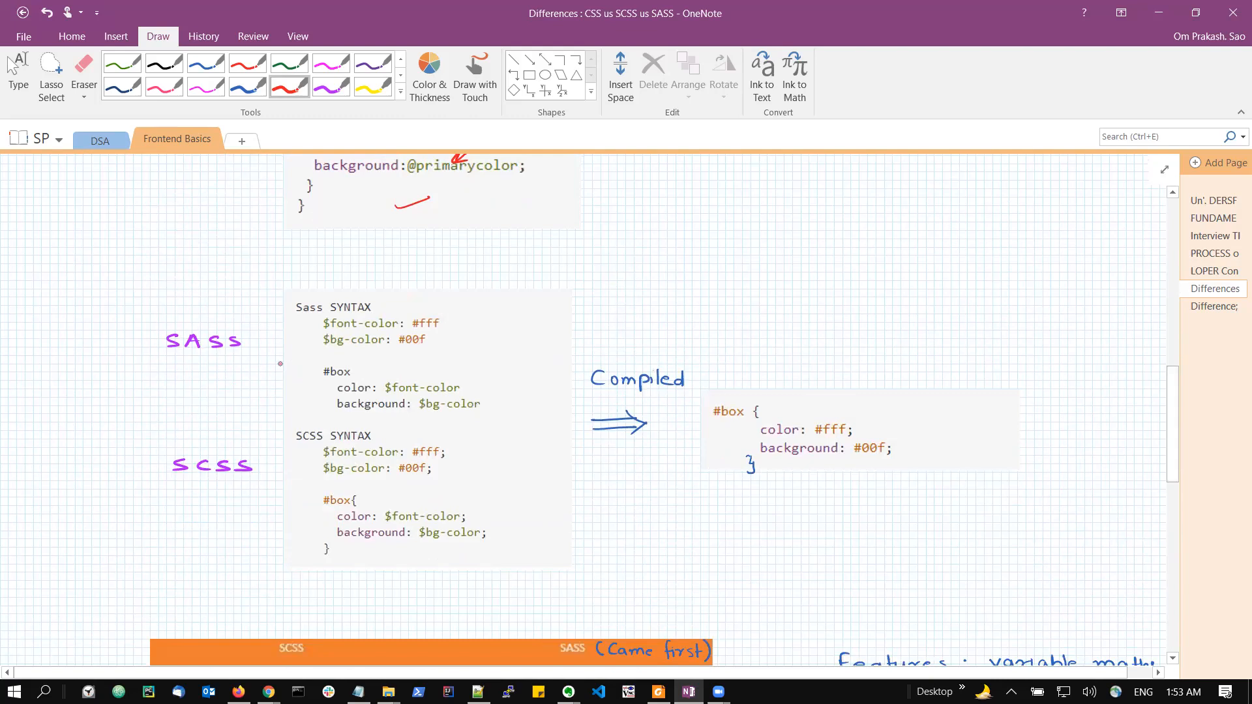
pyautogui.moveTo(156, 364); pyautogui.dragTo(249, 361)
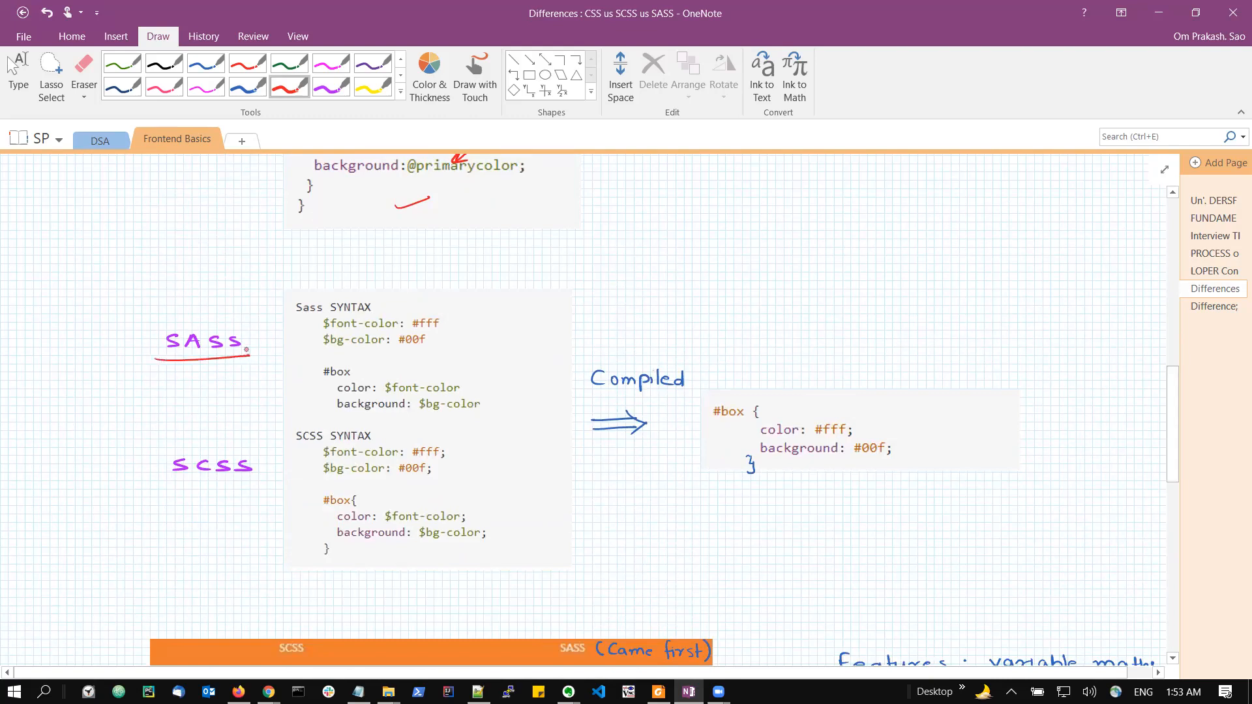
pyautogui.moveTo(171, 490); pyautogui.dragTo(263, 489)
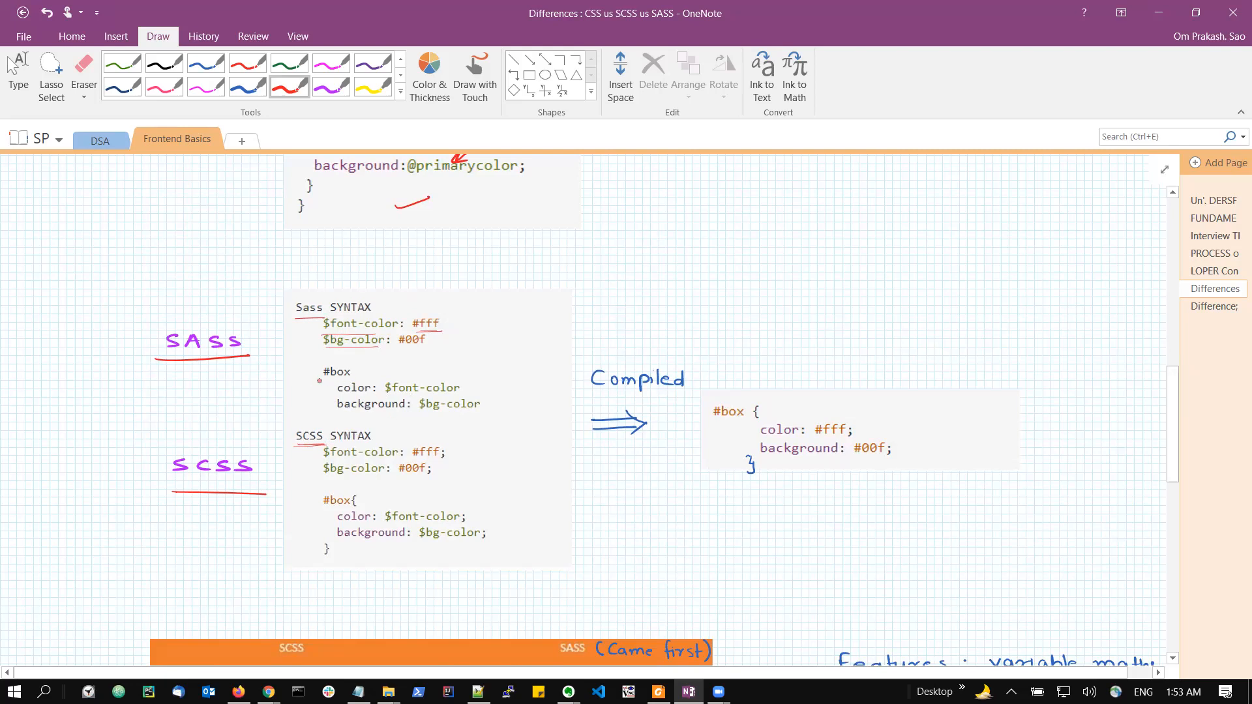
pyautogui.moveTo(298, 389); pyautogui.dragTo(319, 387)
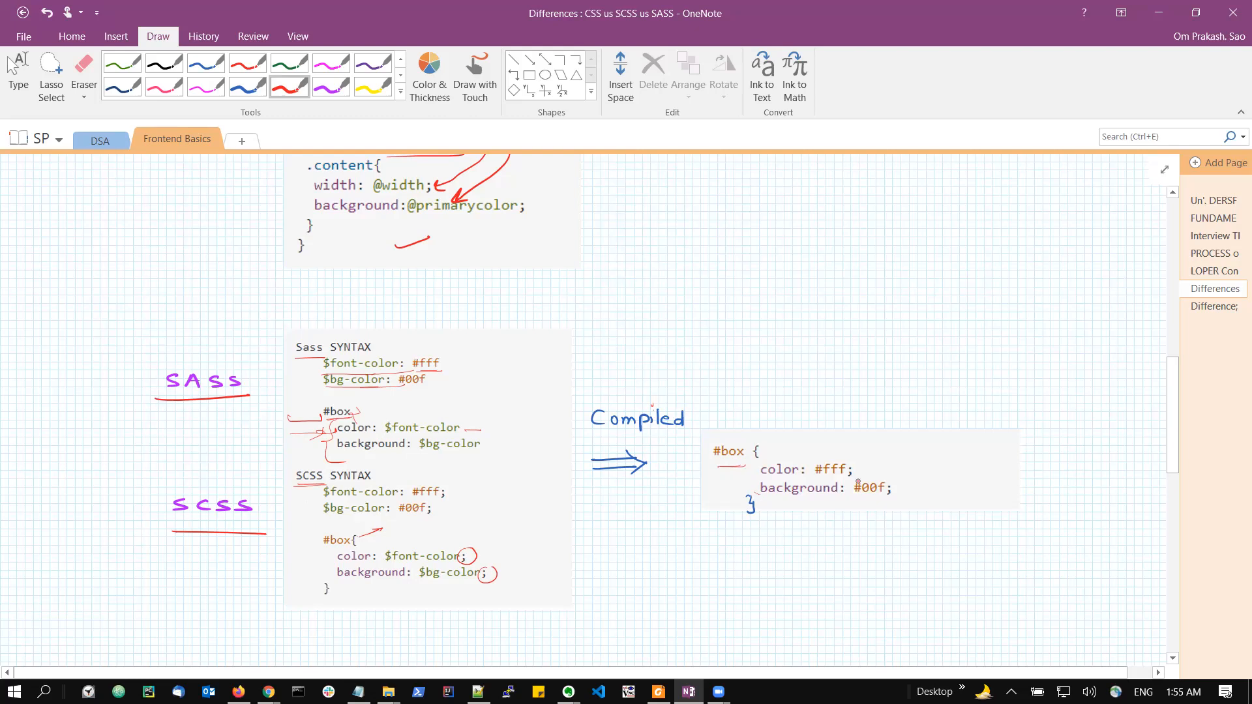
pyautogui.moveTo(902, 467); pyautogui.dragTo(898, 504)
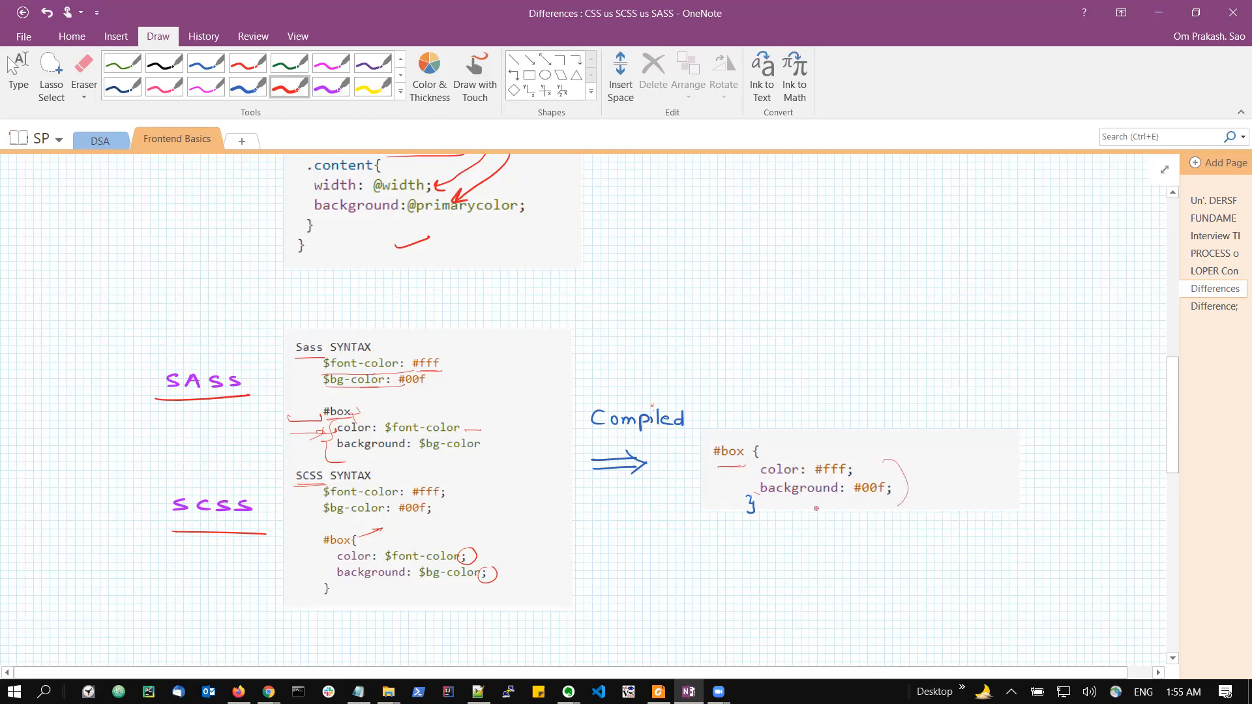
# Underline key SASS points, 'New syntax', 'error occurred' and the SCSS differences in red
pyautogui.scroll(-3)
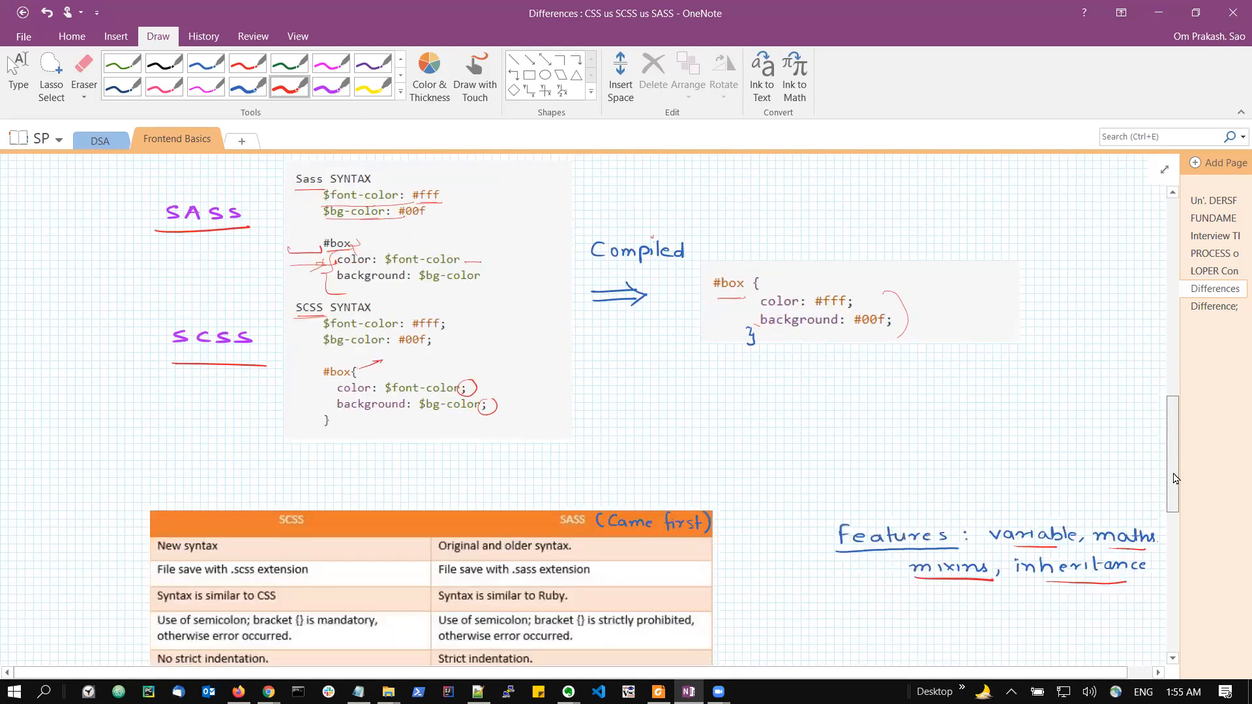
pyautogui.scroll(-3)
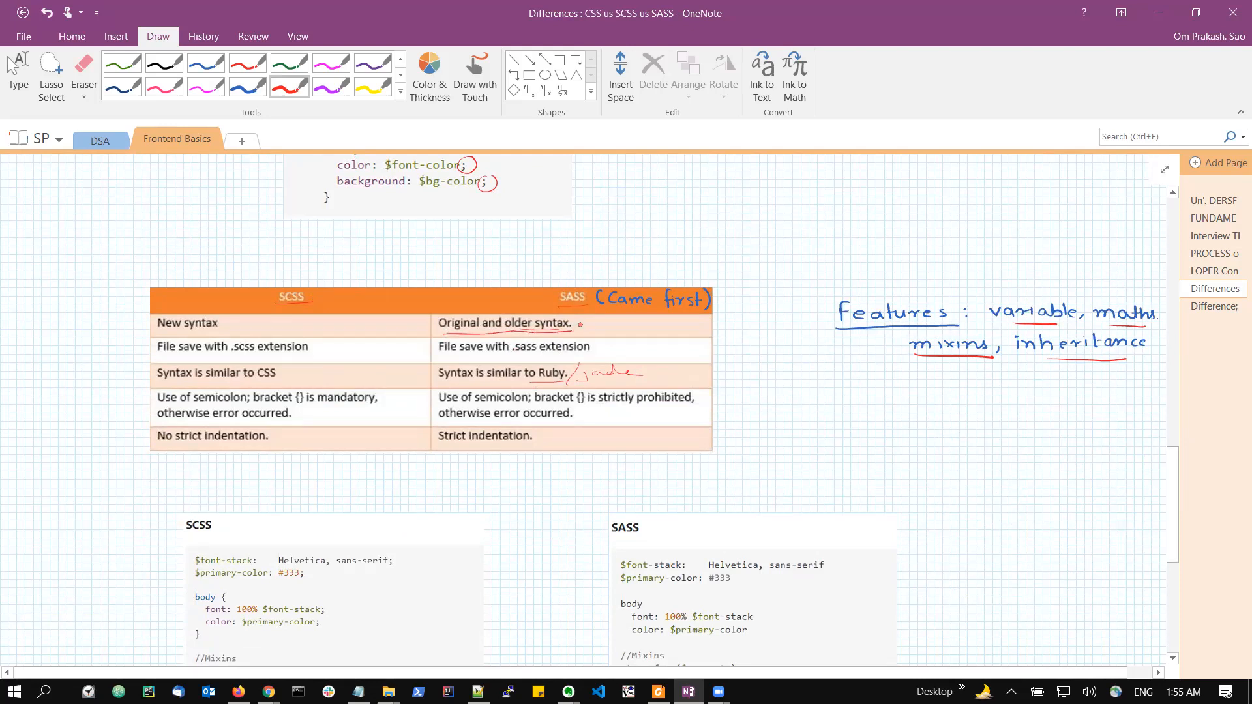
pyautogui.moveTo(440, 447); pyautogui.dragTo(532, 448)
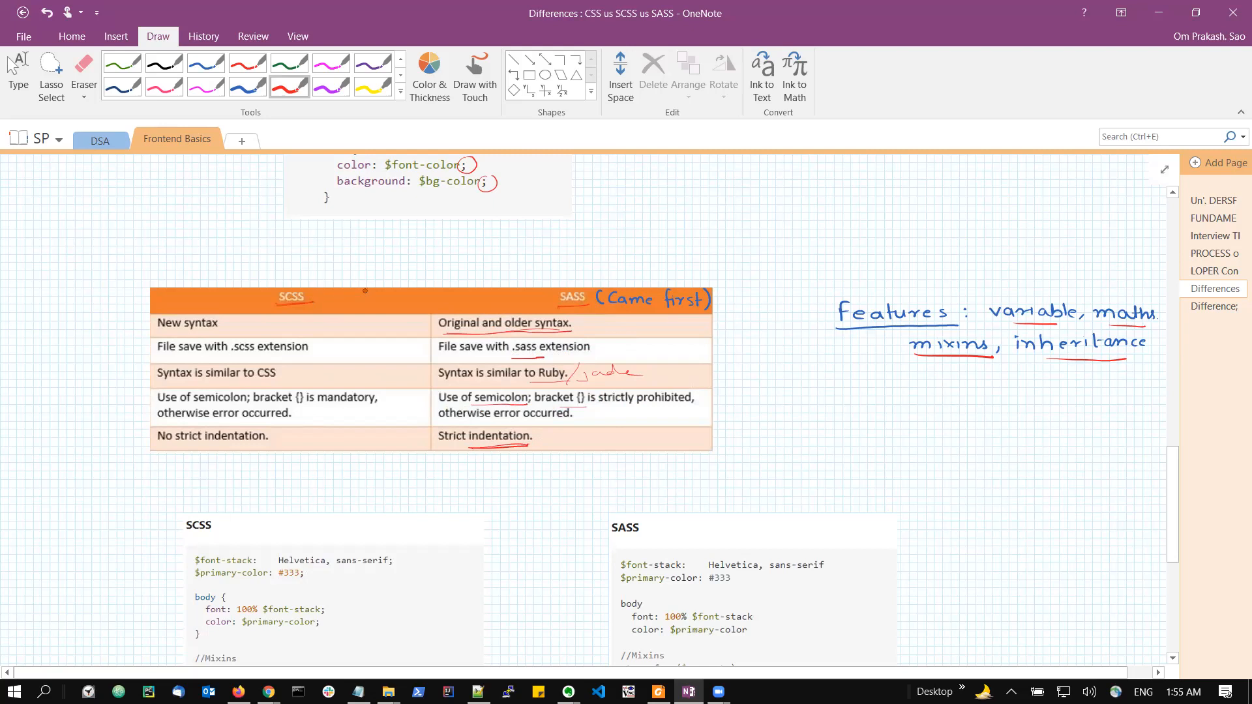
pyautogui.moveTo(225, 331); pyautogui.dragTo(256, 327)
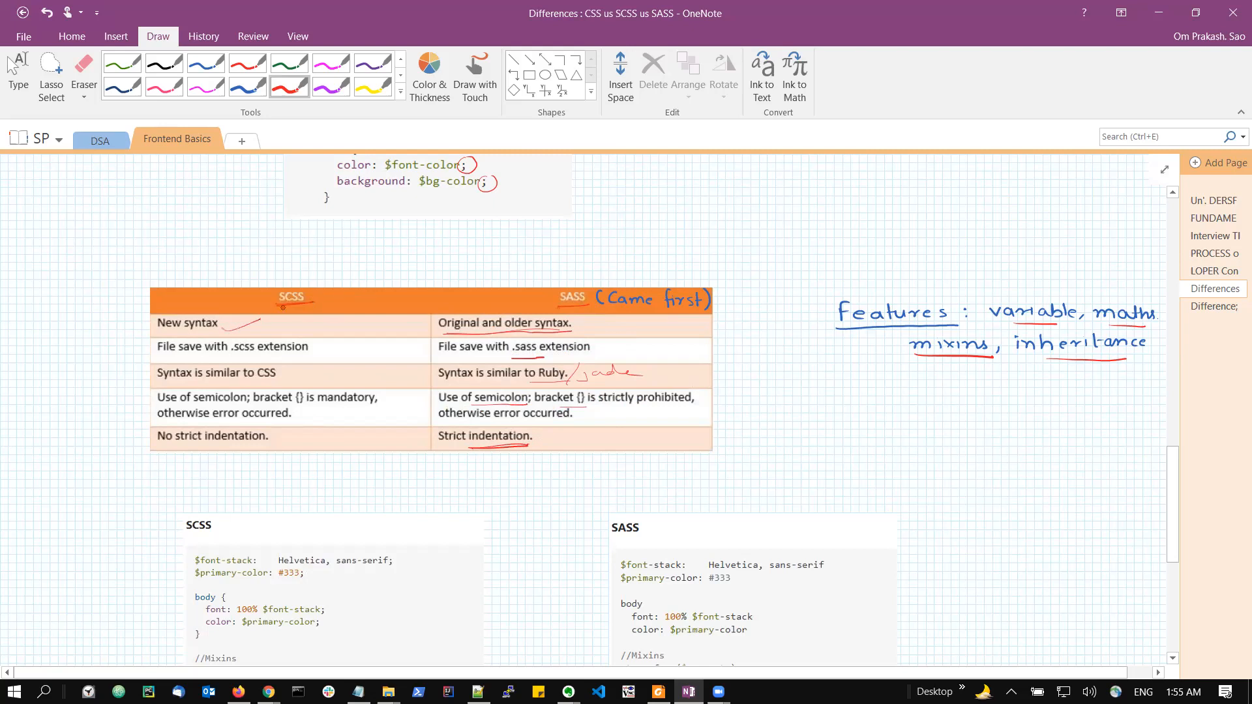
pyautogui.moveTo(442, 334); pyautogui.dragTo(571, 334)
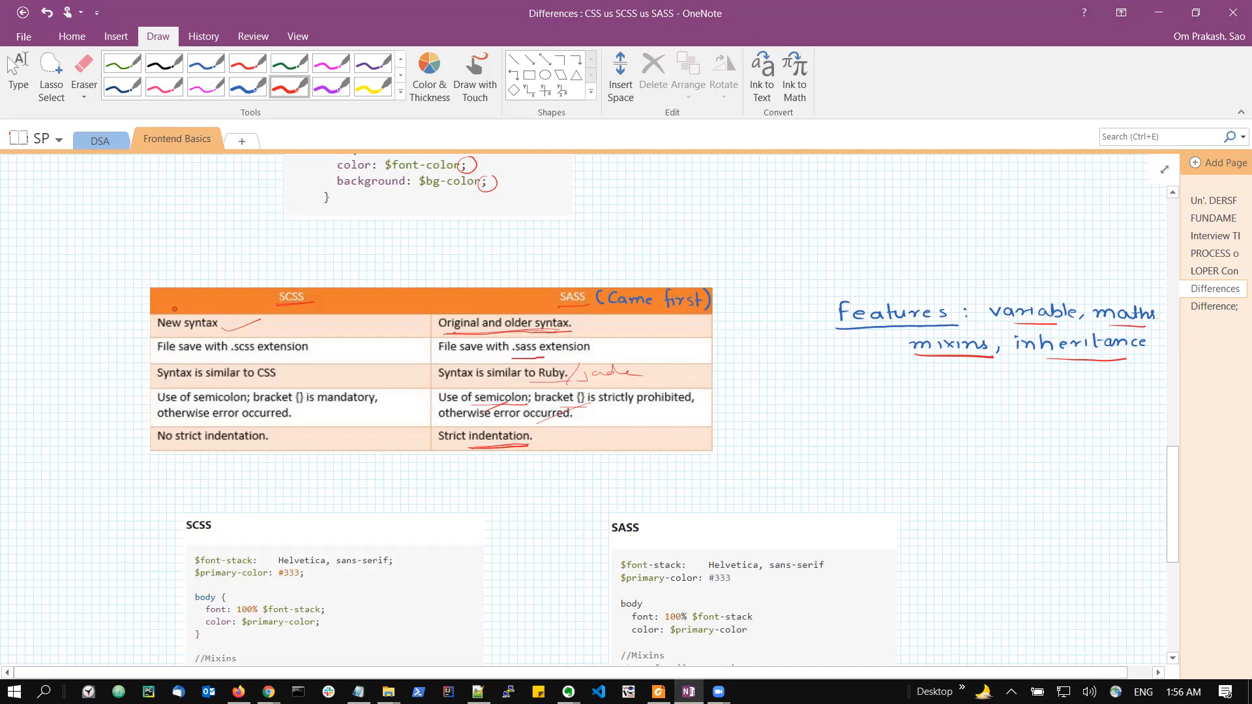
pyautogui.moveTo(159, 307); pyautogui.dragTo(256, 283)
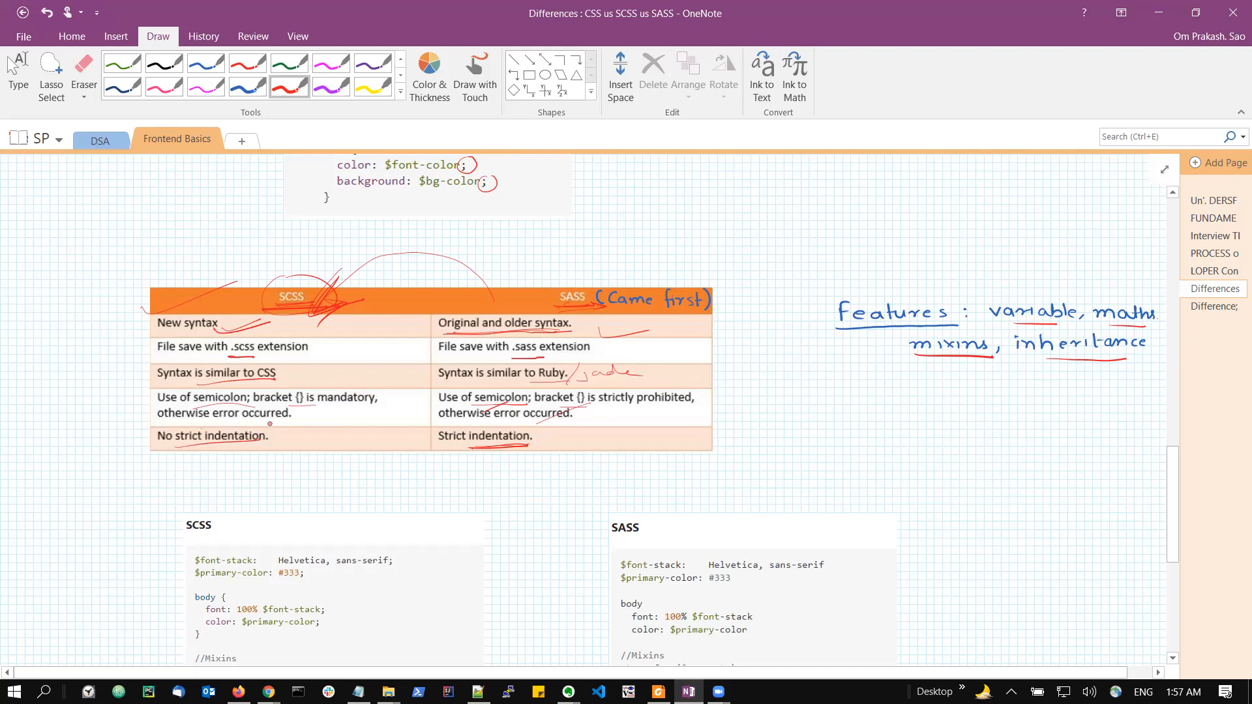
pyautogui.scroll(-3)
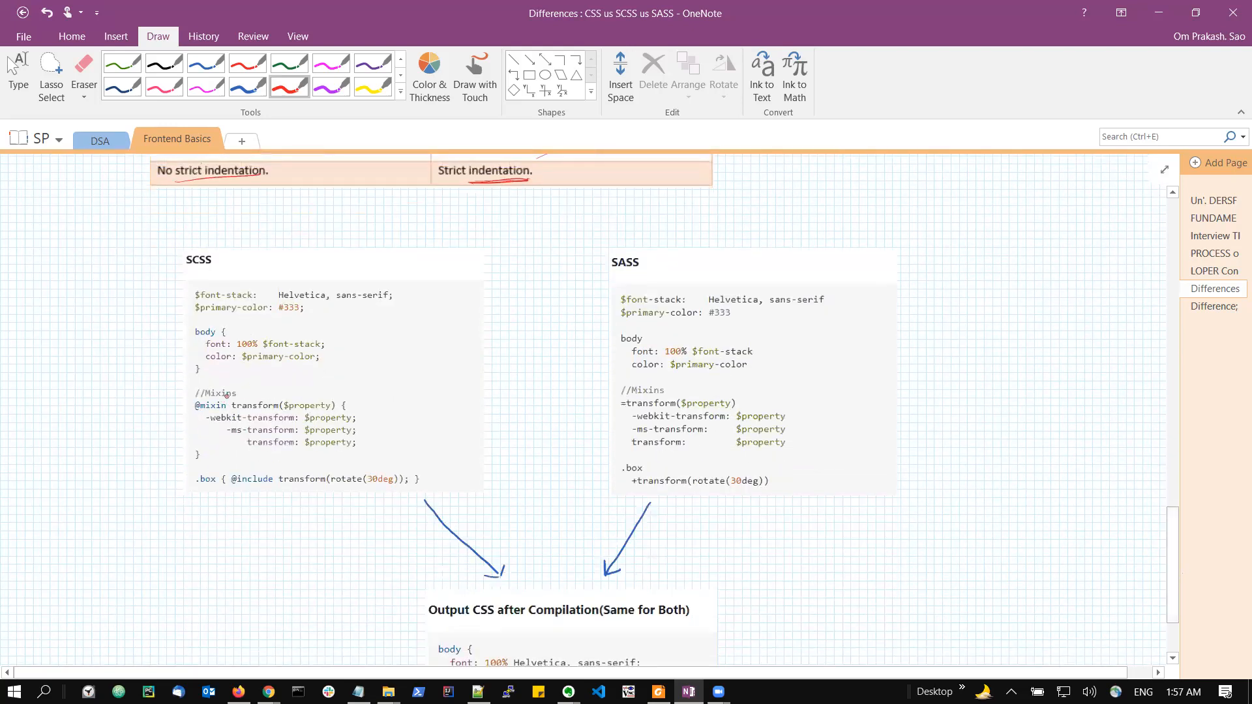
pyautogui.moveTo(195, 392); pyautogui.dragTo(271, 391)
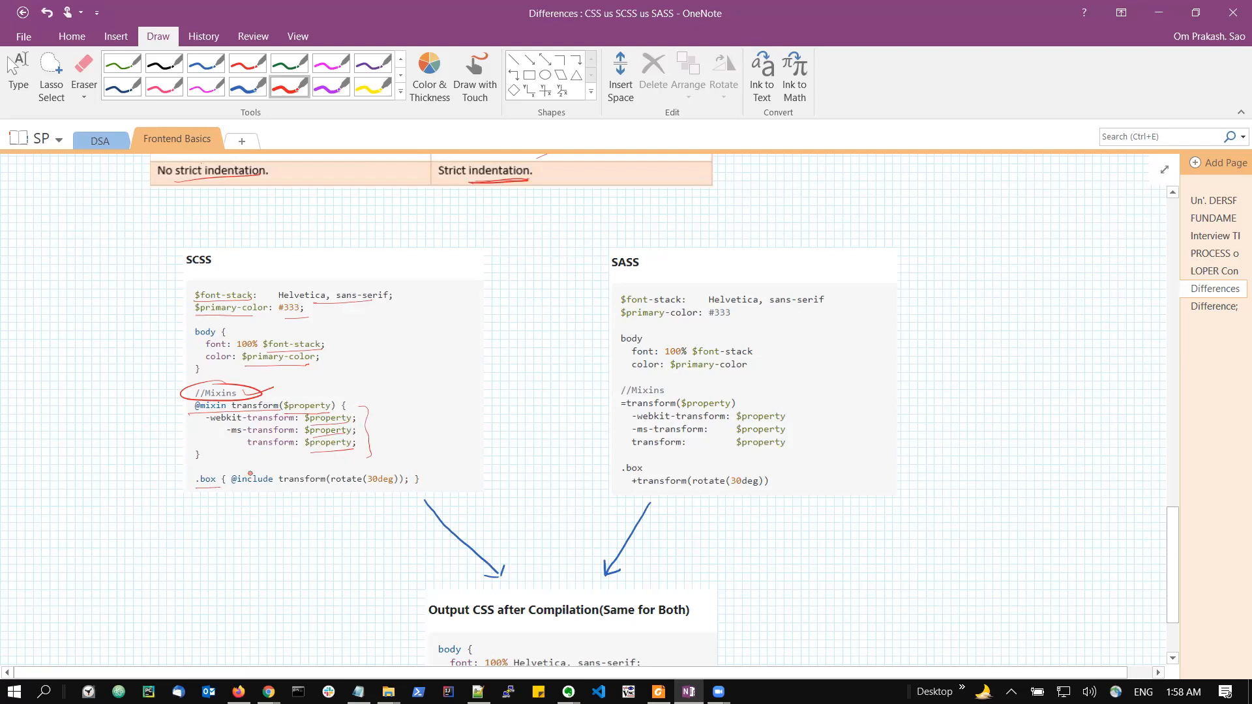
pyautogui.moveTo(211, 493); pyautogui.dragTo(271, 493)
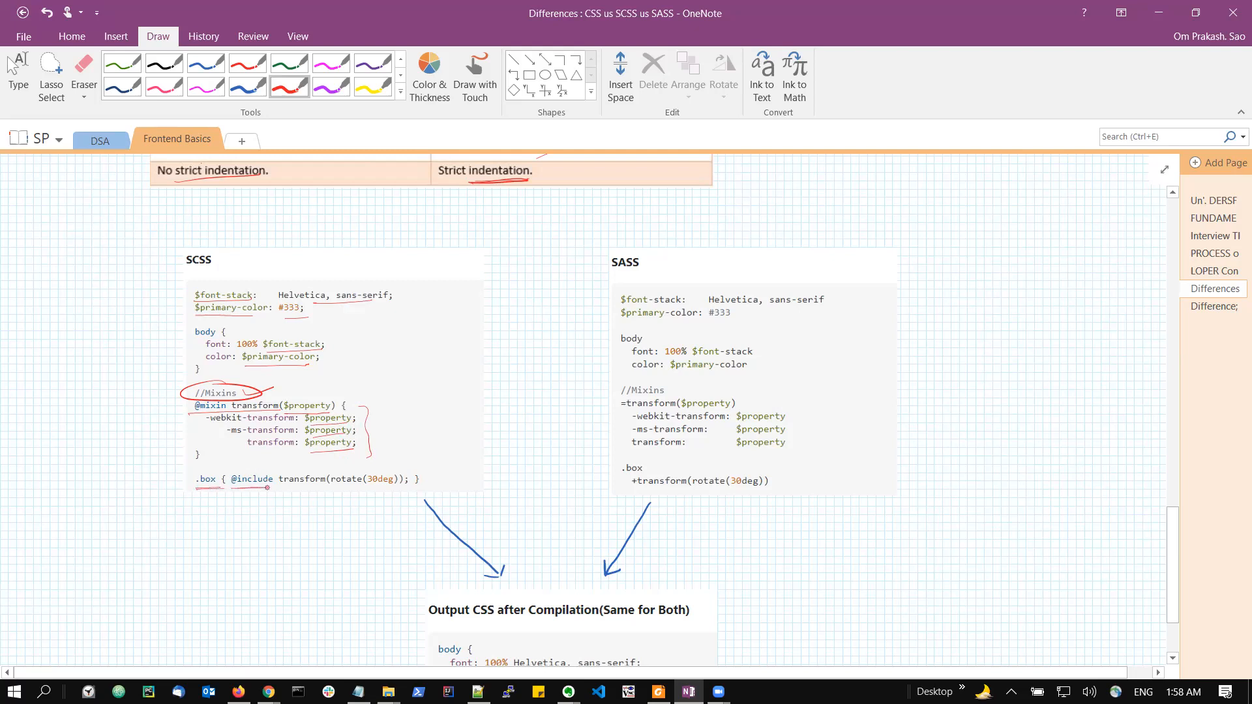
pyautogui.moveTo(223, 479); pyautogui.dragTo(286, 496)
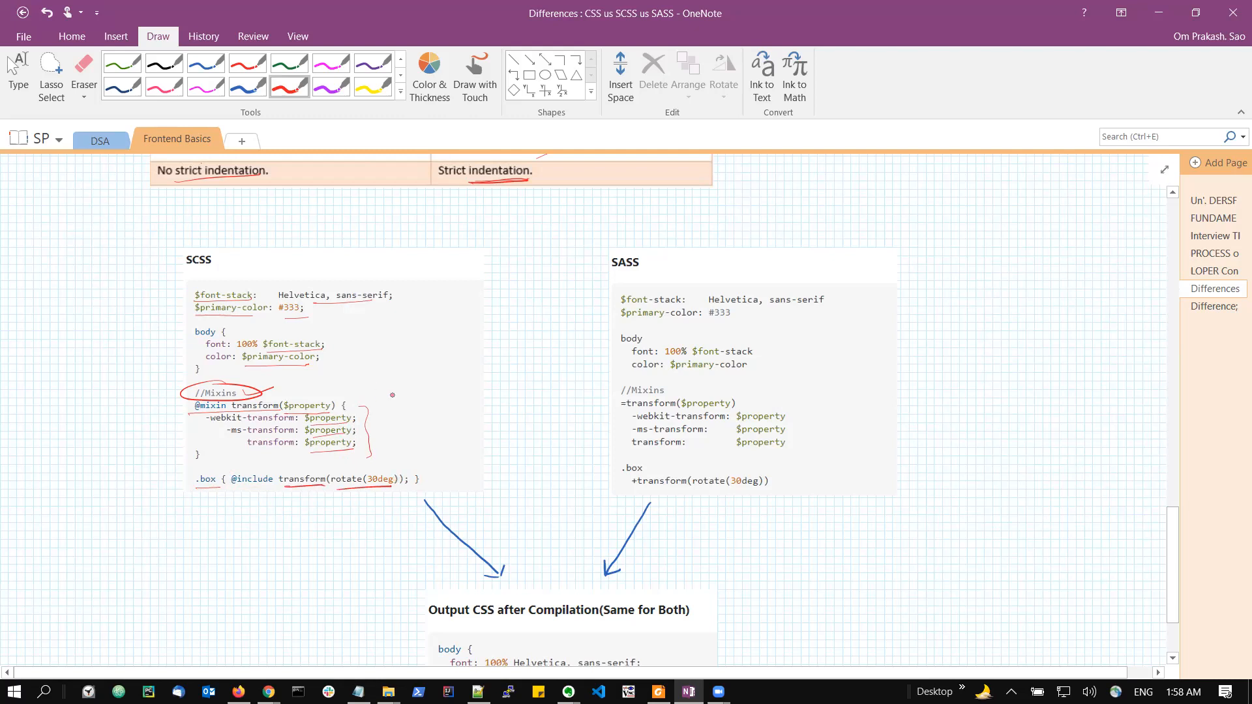
# Underline the SASS heading beside the SCSS example in red
pyautogui.moveTo(590, 271); pyautogui.dragTo(687, 262)
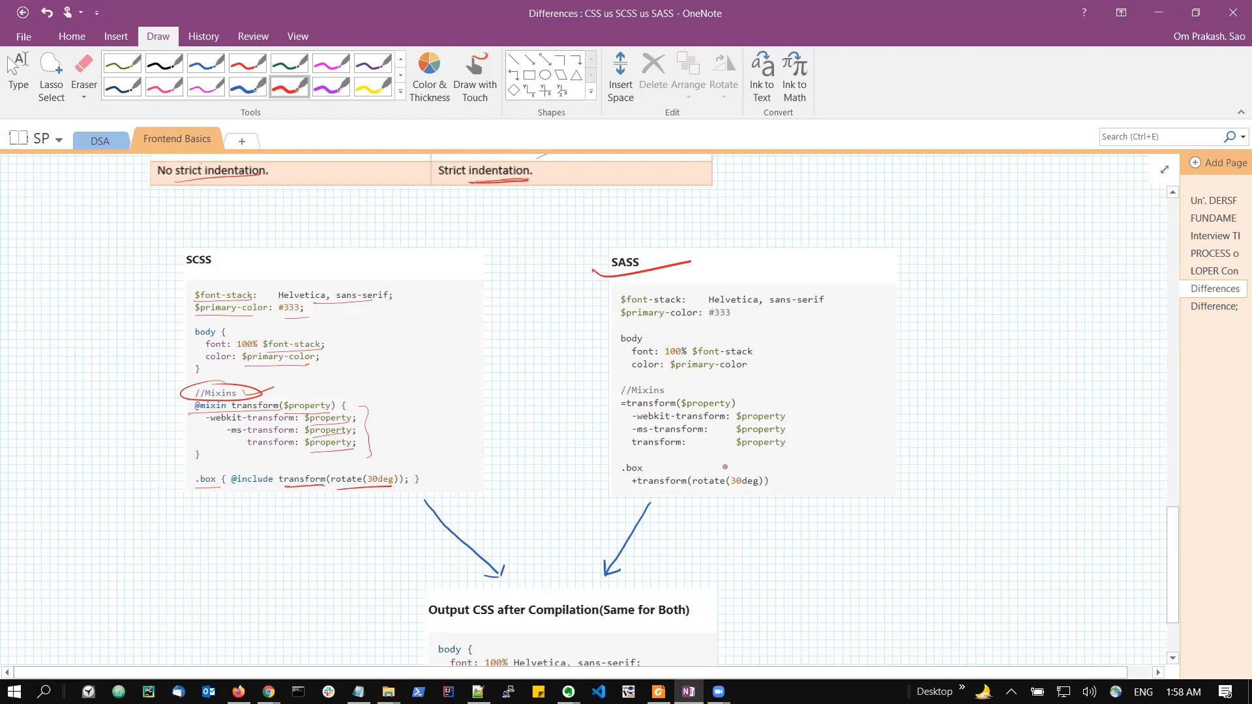
# Handwrite 'Compile' in red between the arrows above the Output CSS box
pyautogui.scroll(-3)
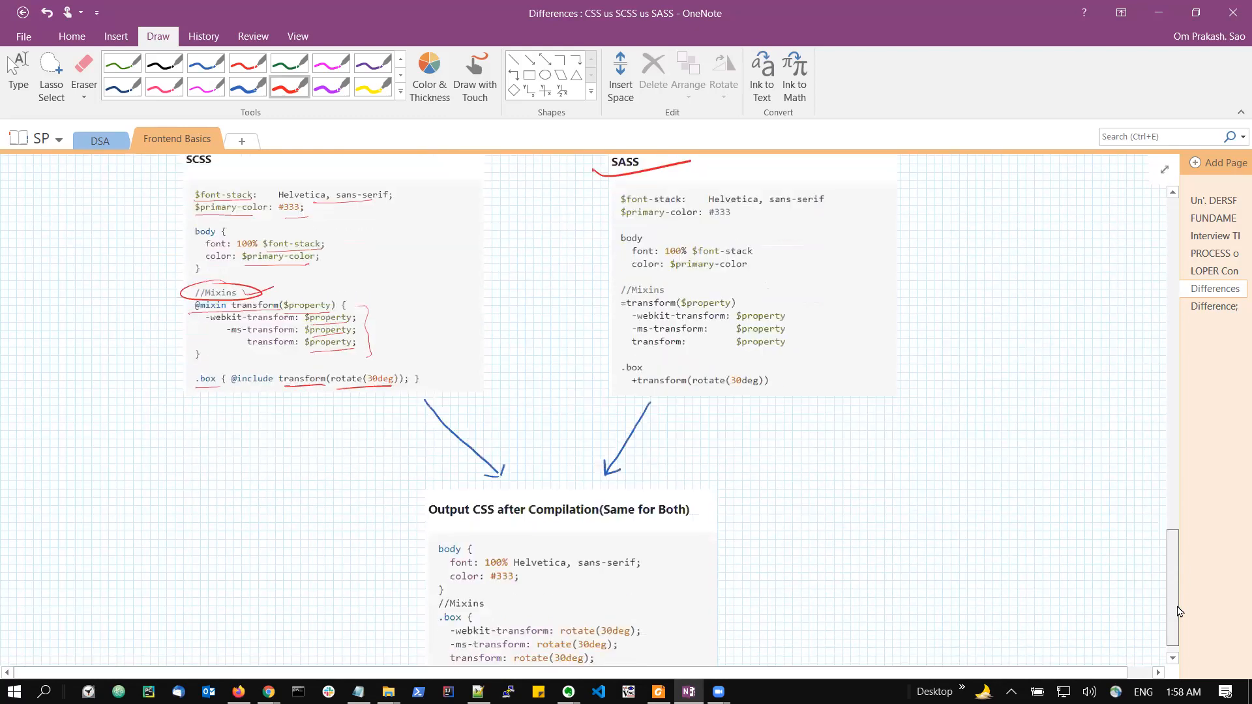
pyautogui.scroll(-3)
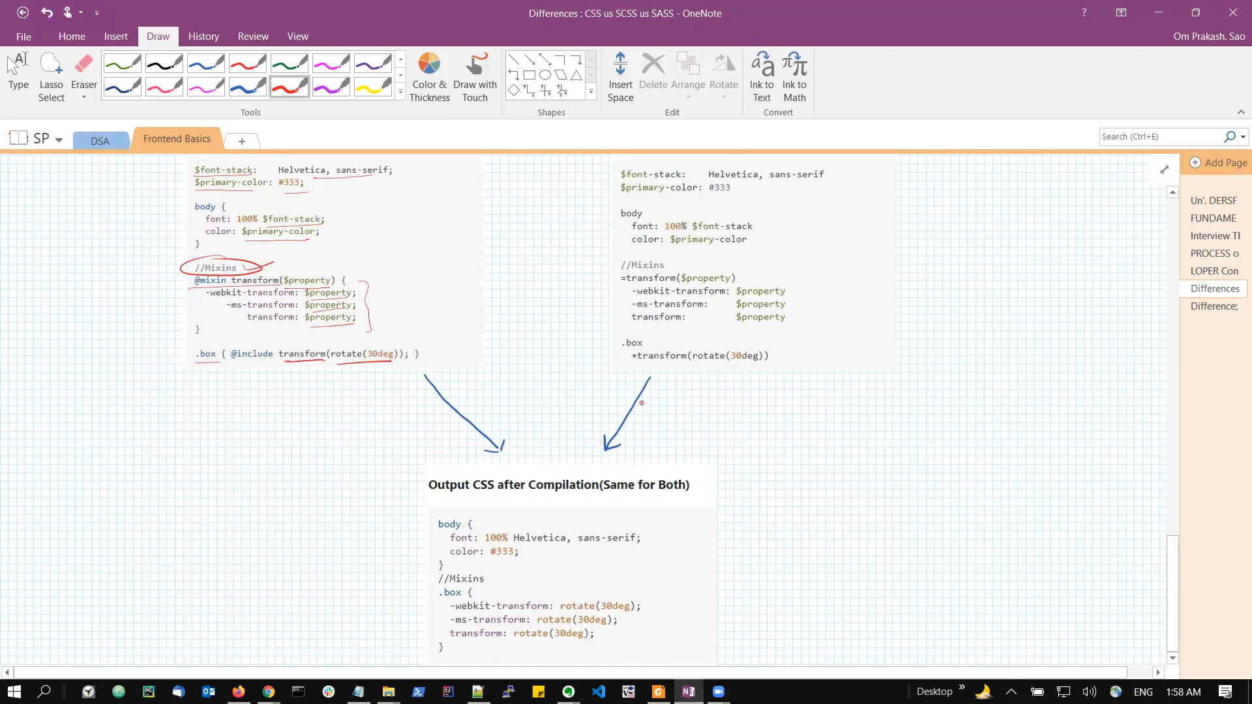
pyautogui.moveTo(499, 414); pyautogui.dragTo(583, 410)
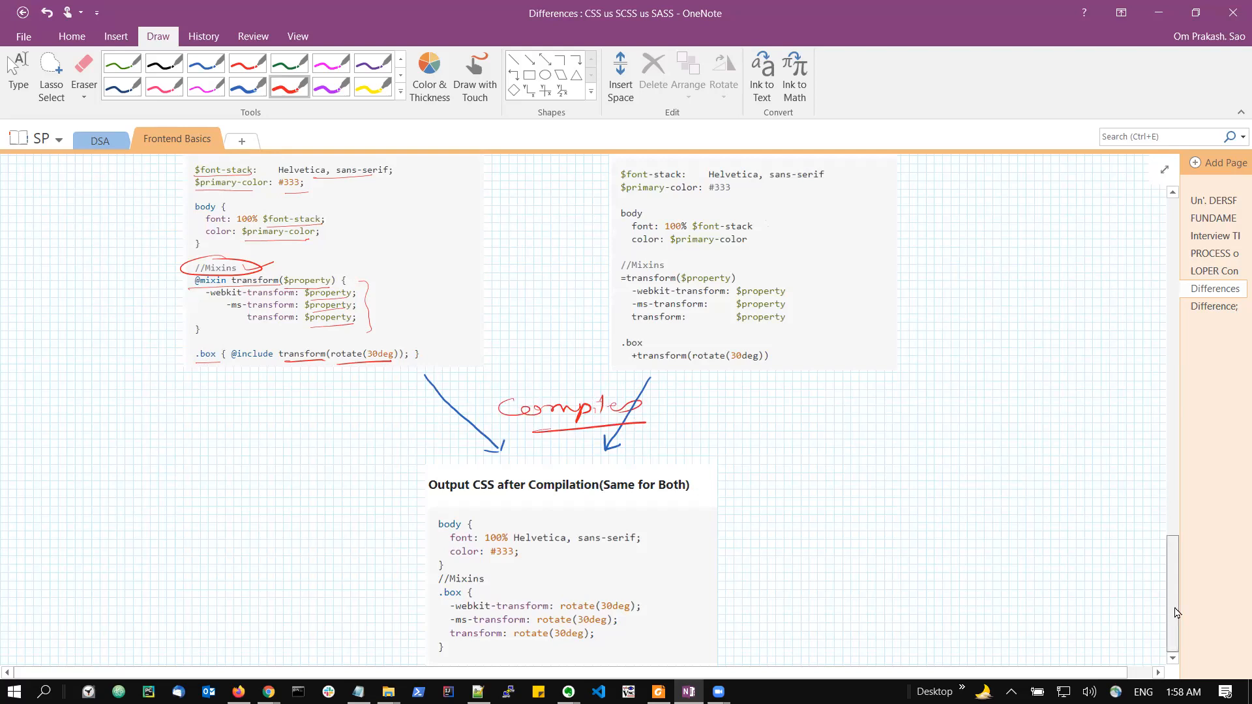
pyautogui.moveTo(1191, 621)
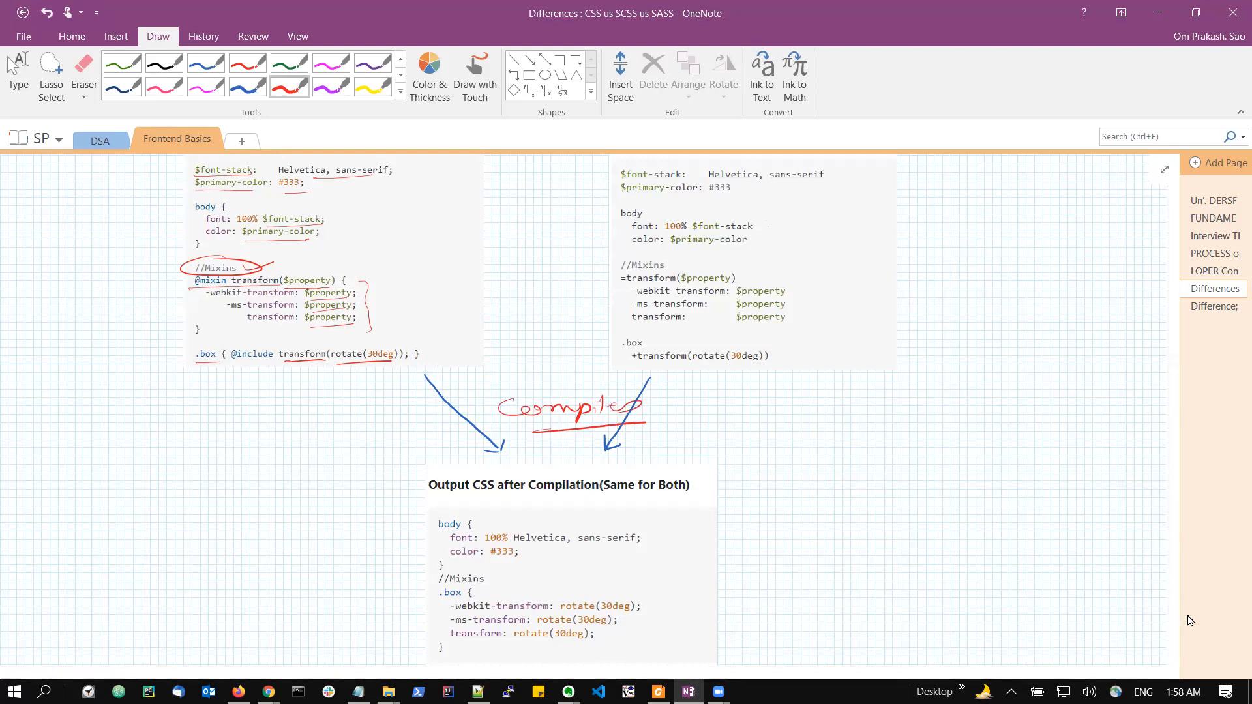